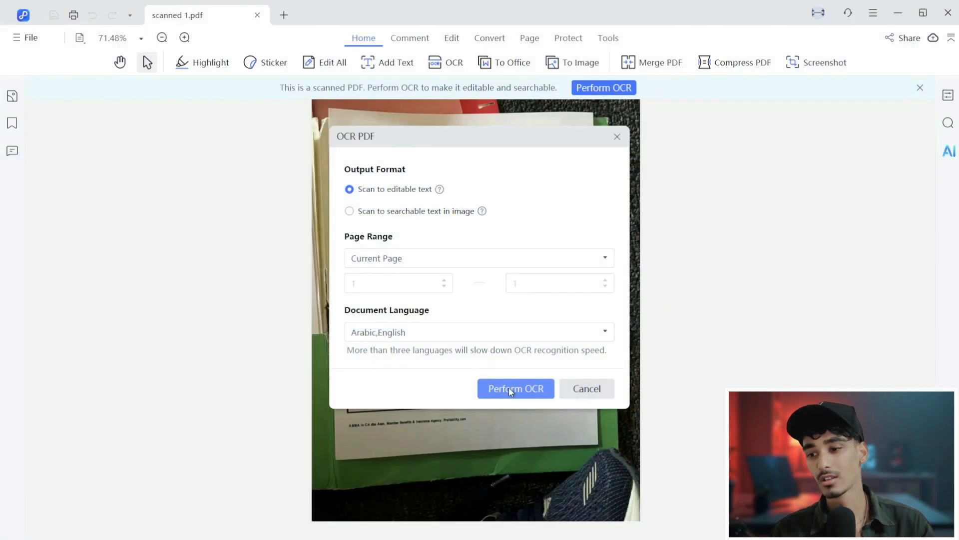
Step: Run OCR on the scanned memorandum with Scan to editable text and Arabic,English
{"action": "left_click", "coordinate": [516, 388]}
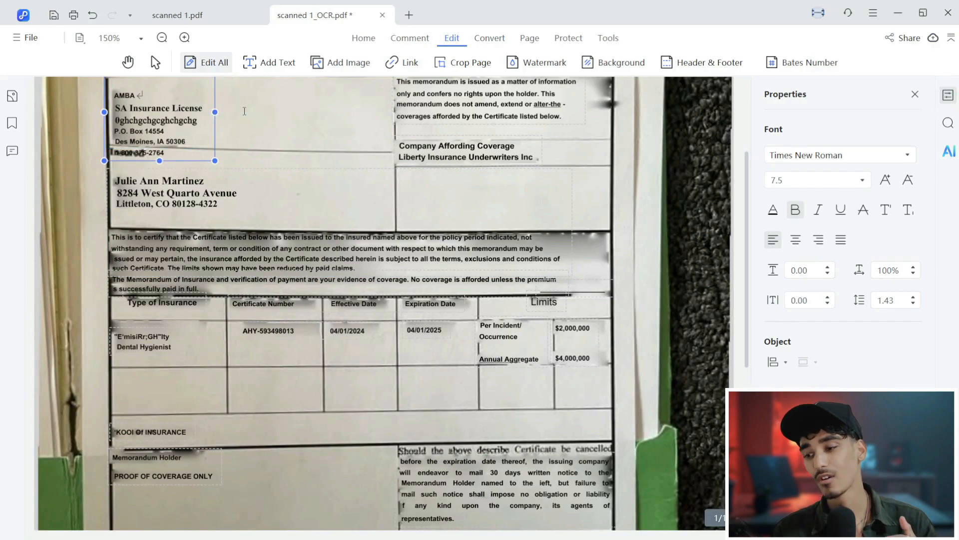
{"action": "left_click", "coordinate": [161, 38]}
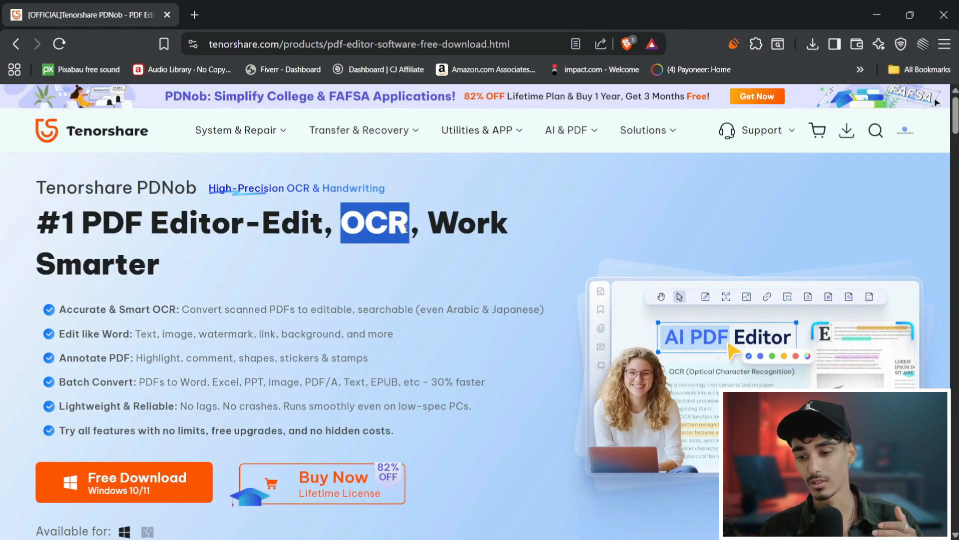
Step: Scroll the PDNob product page to the AI OCR with Precision feature details
{"action": "scroll", "scroll_direction": "down", "scroll_amount": 3}
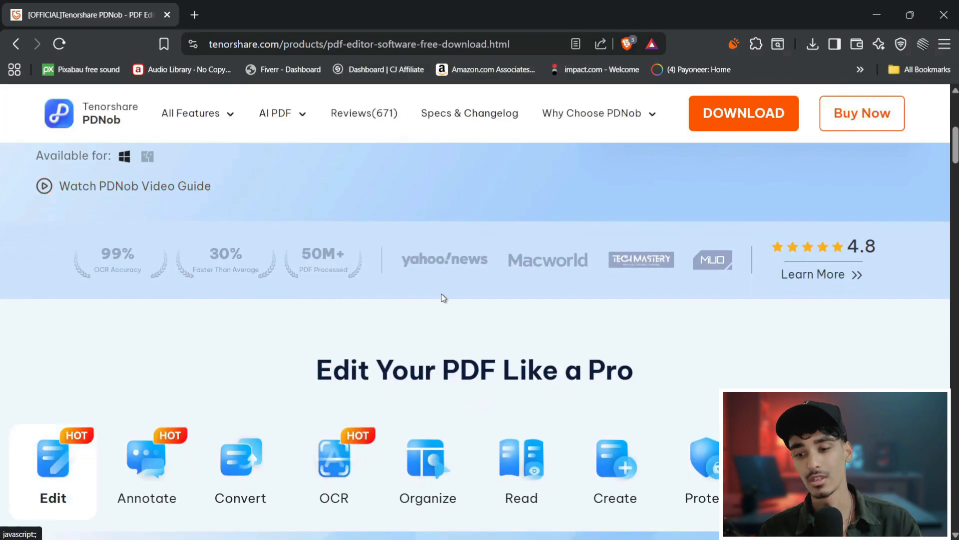
{"action": "scroll", "scroll_direction": "down", "scroll_amount": 3}
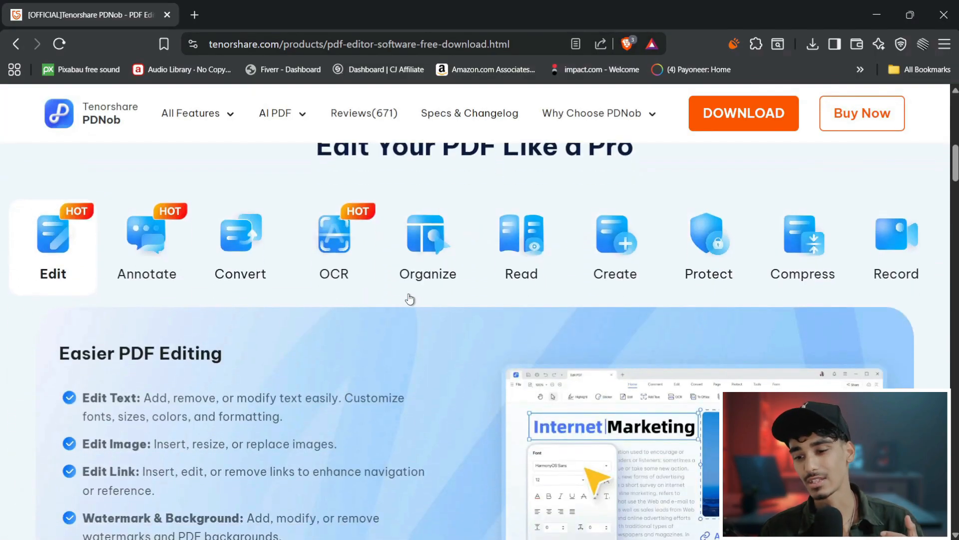
{"action": "left_click", "coordinate": [334, 234]}
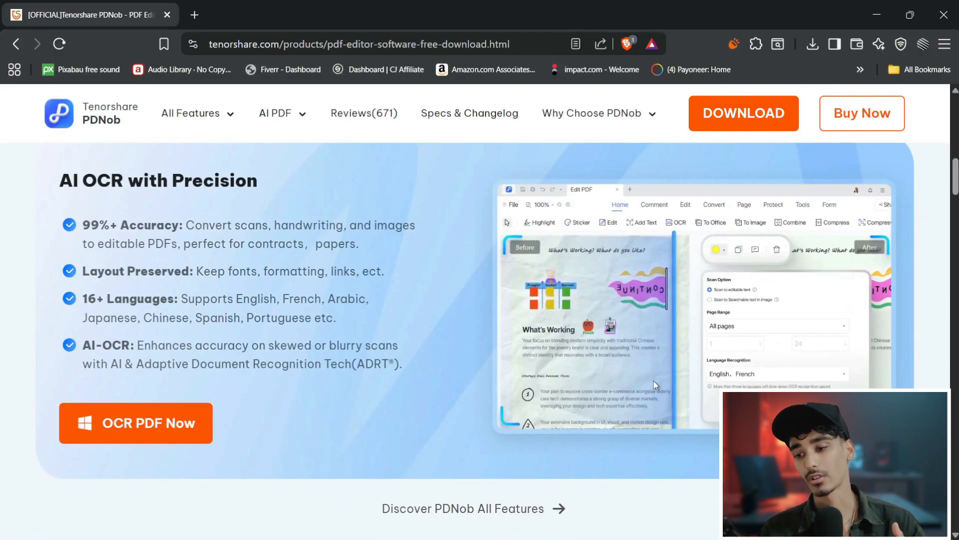
{"action": "scroll", "scroll_direction": "down", "scroll_amount": 3}
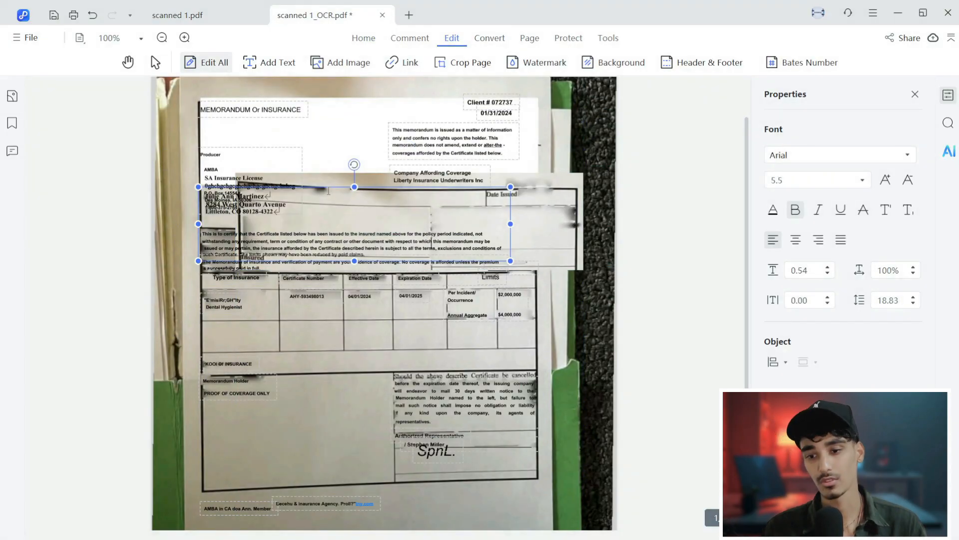
Step: Drag the selected recognized text block higher up on the memorandum page
{"action": "left_click_drag", "start_coordinate": [354, 223], "coordinate": [326, 134]}
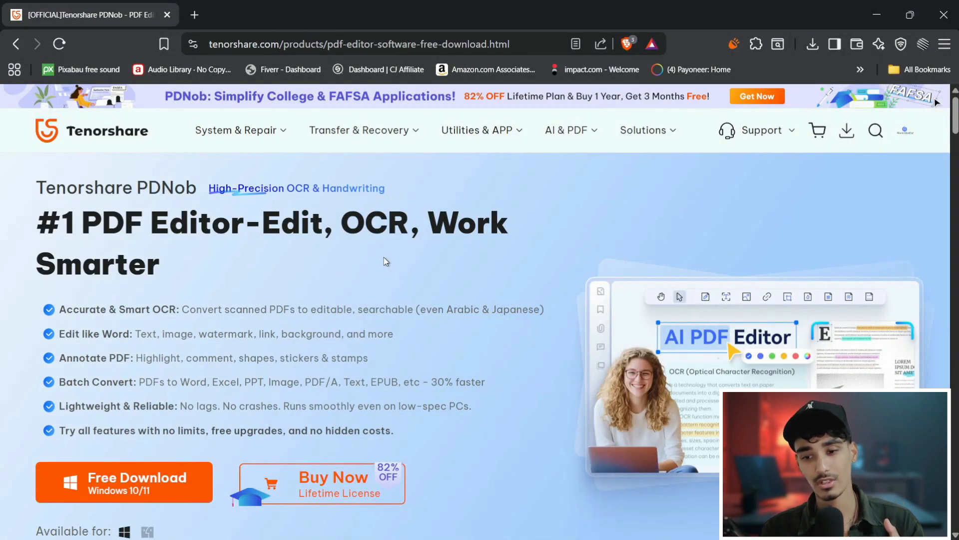
Step: Scroll to Available for and show the macOS download version of PDNob
{"action": "scroll", "scroll_direction": "down", "scroll_amount": 3}
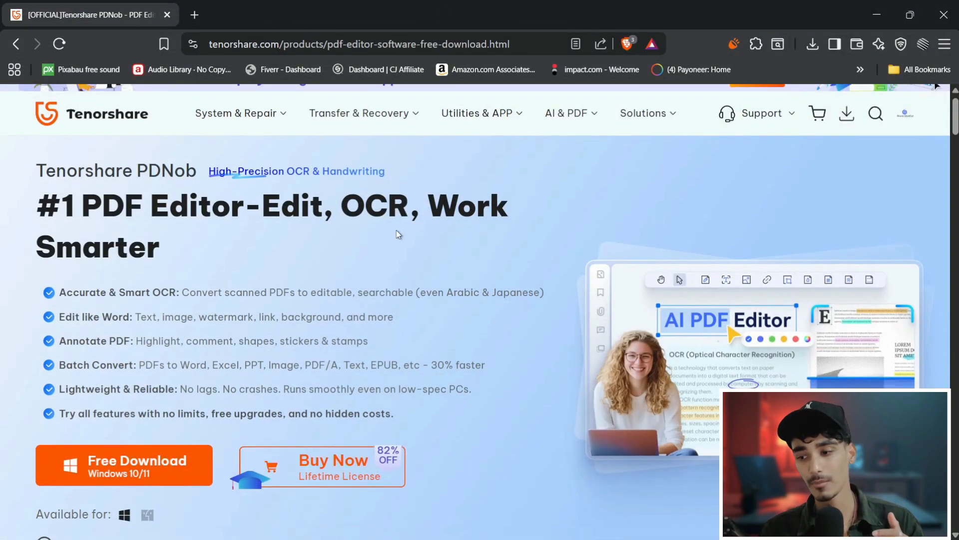
{"action": "scroll", "scroll_direction": "down", "scroll_amount": 3}
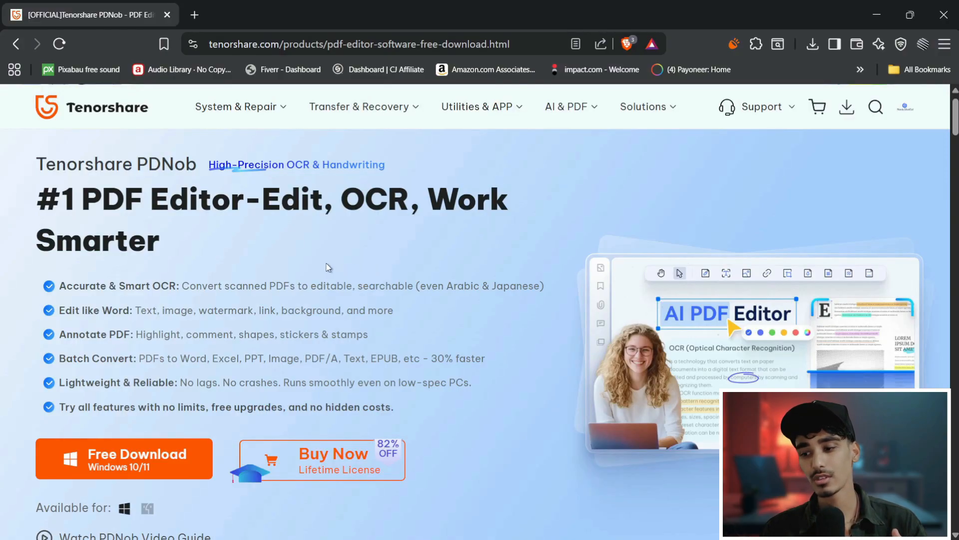
{"action": "scroll", "scroll_direction": "down", "scroll_amount": 3}
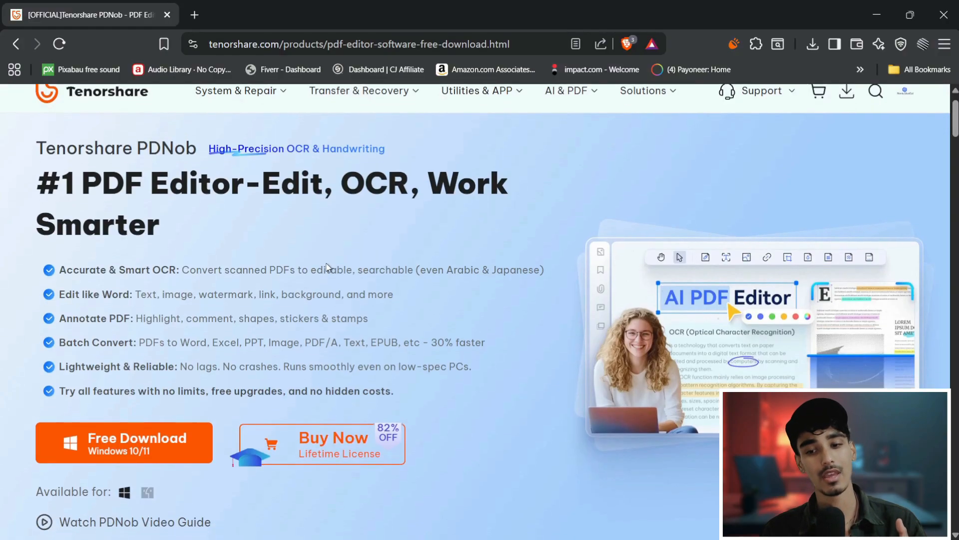
{"action": "left_click", "coordinate": [146, 494]}
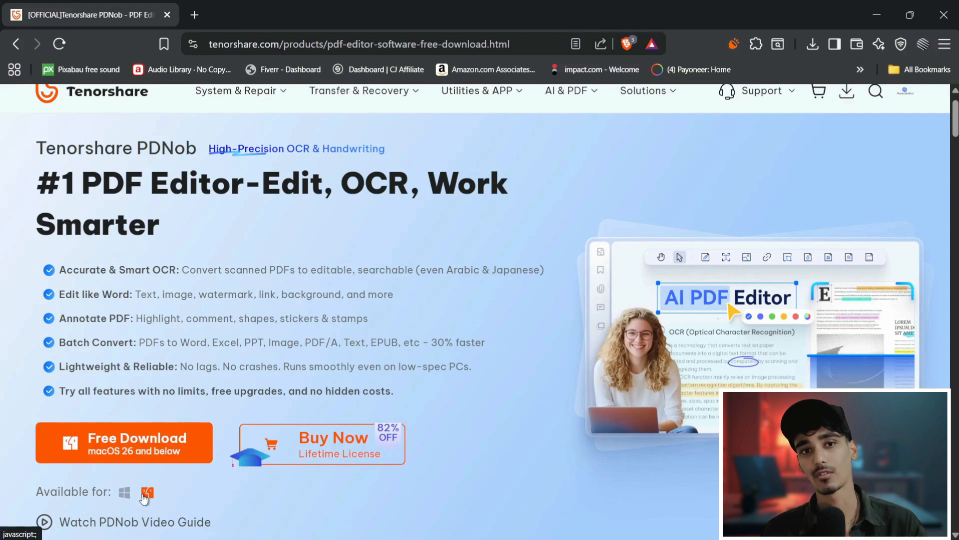
{"action": "left_click", "coordinate": [125, 492]}
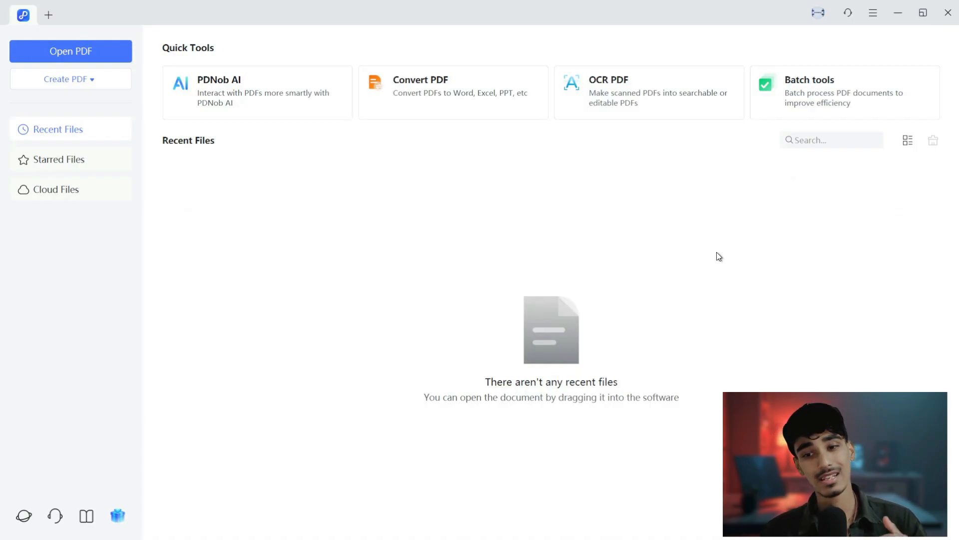
{"action": "mouse_move", "coordinate": [224, 203]}
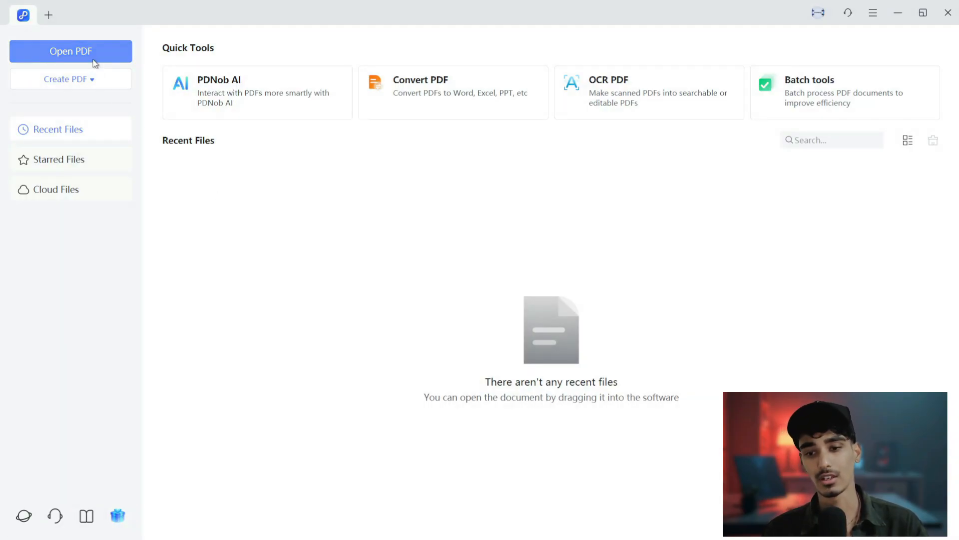
Step: Load scanned 2.pdf from the Downloads folder into PDNob
{"action": "left_click", "coordinate": [70, 51]}
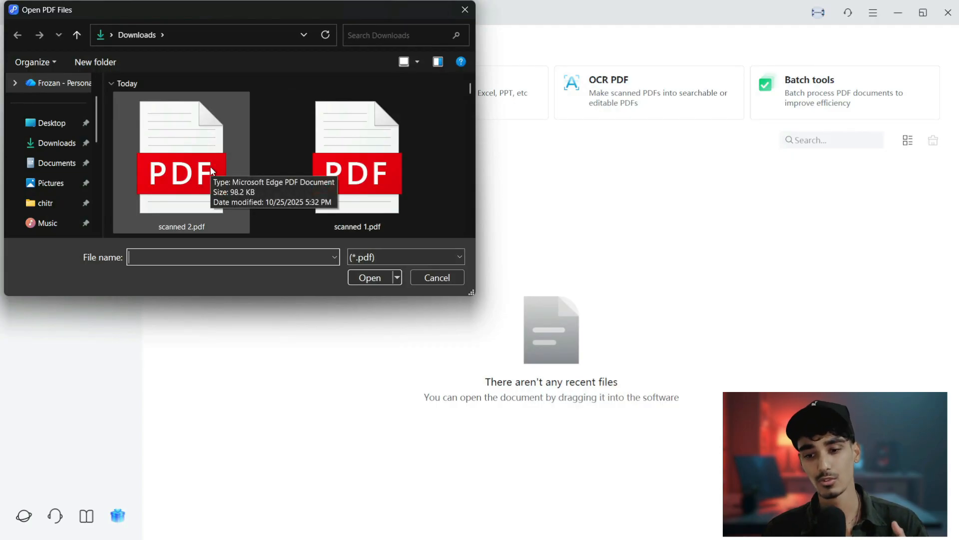
{"action": "left_click", "coordinate": [181, 165]}
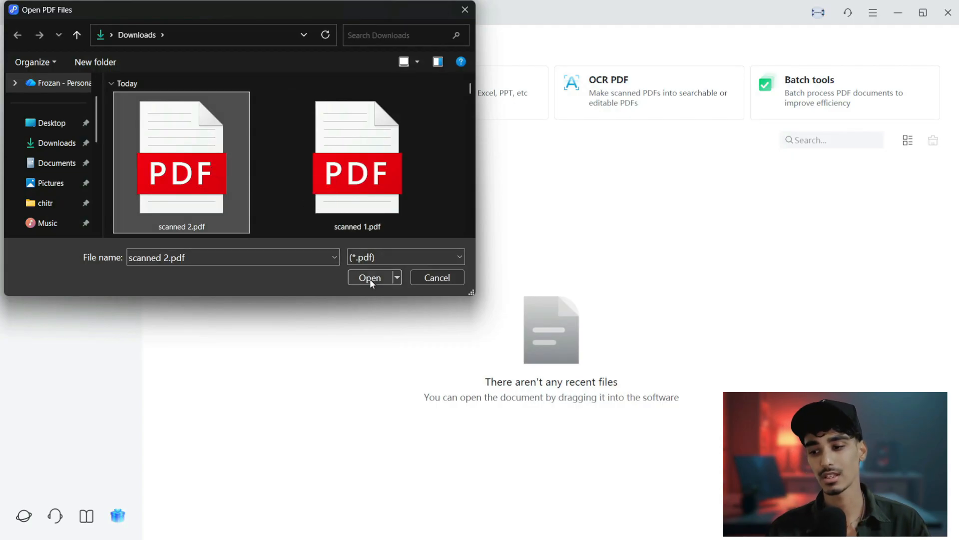
{"action": "left_click", "coordinate": [370, 278]}
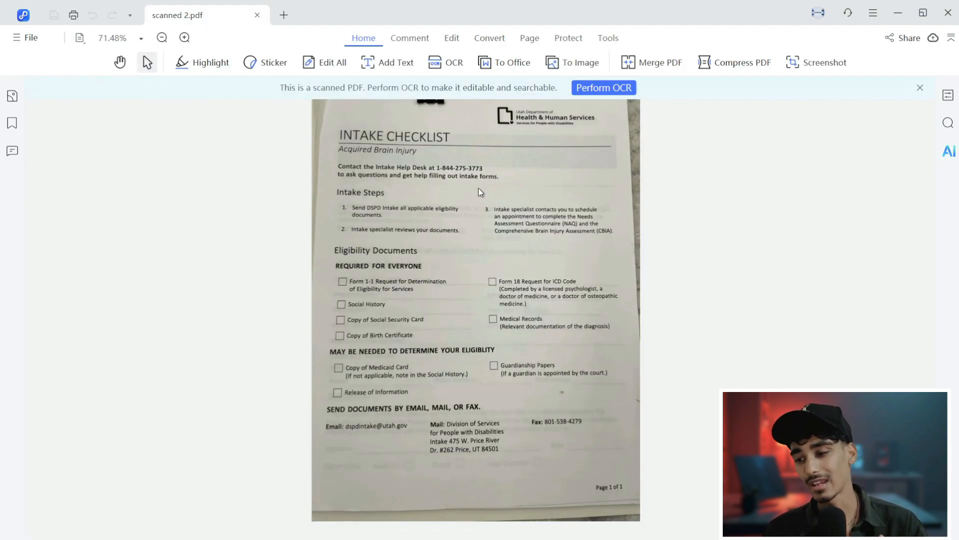
Step: Zoom the scanned intake checklist page to 100%
{"action": "left_click", "coordinate": [184, 38]}
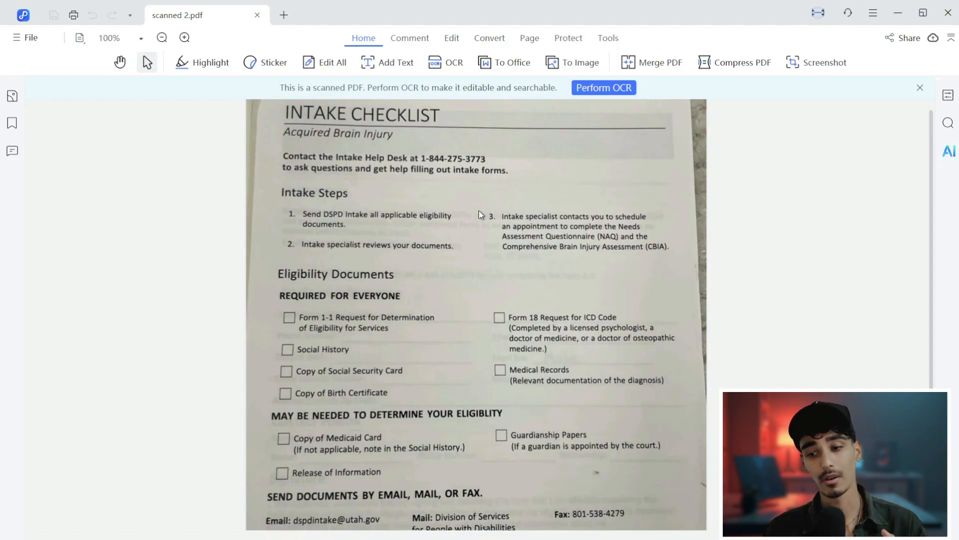
{"action": "mouse_move", "coordinate": [479, 114]}
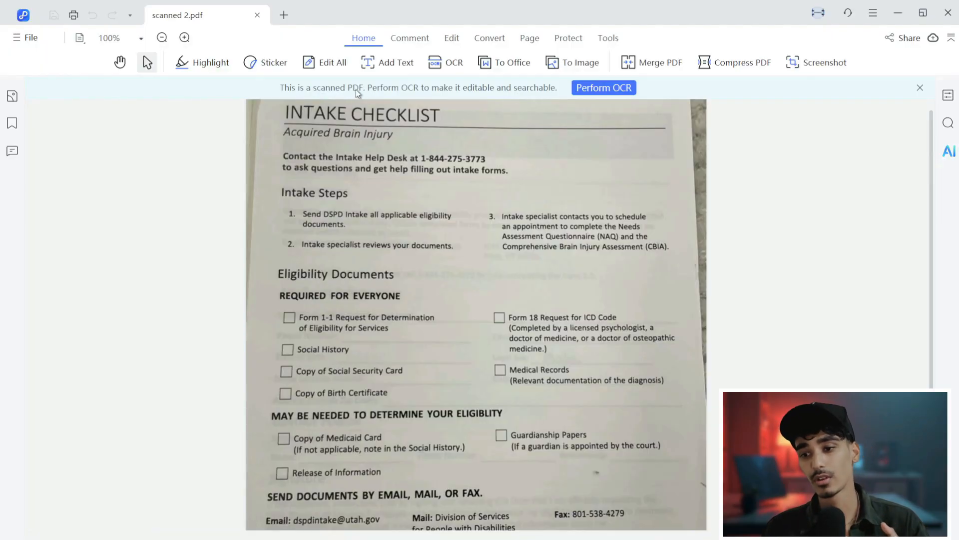
{"action": "mouse_move", "coordinate": [556, 97]}
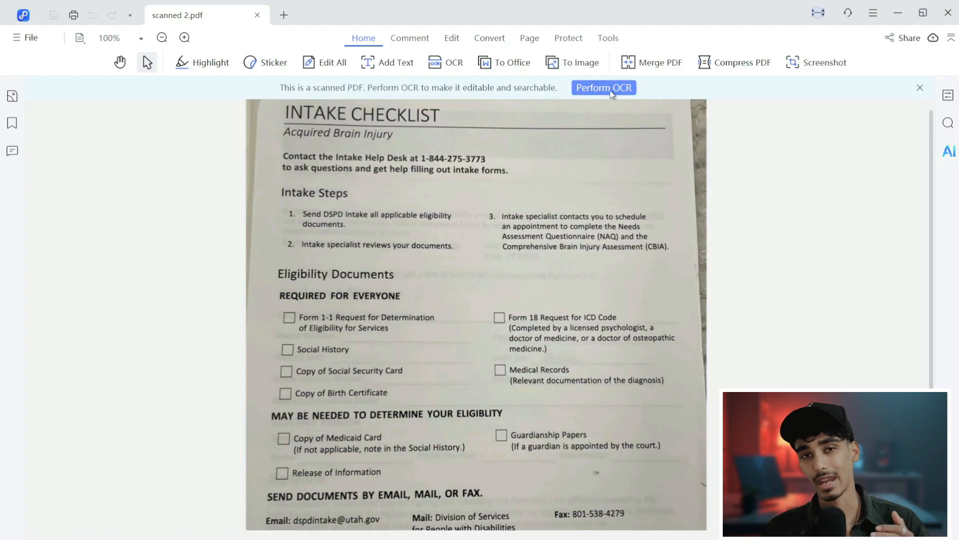
Step: Run OCR with Scan to editable text, Current Page and English on the checklist
{"action": "left_click", "coordinate": [604, 88]}
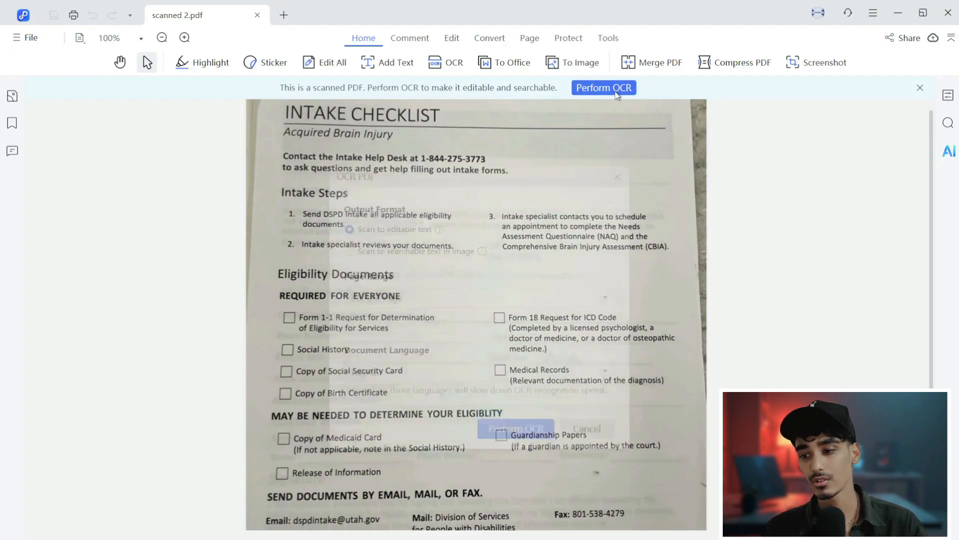
{"action": "left_click", "coordinate": [605, 88]}
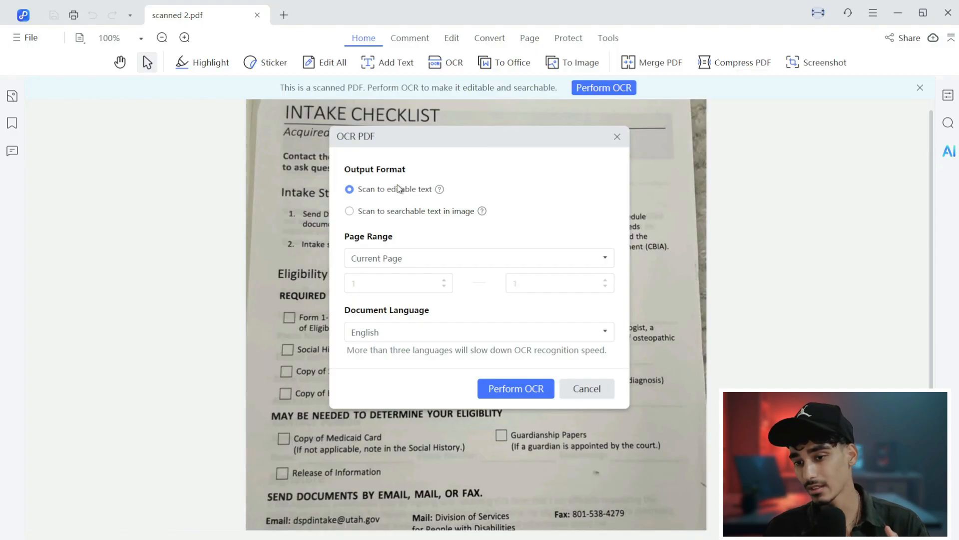
{"action": "mouse_move", "coordinate": [420, 198]}
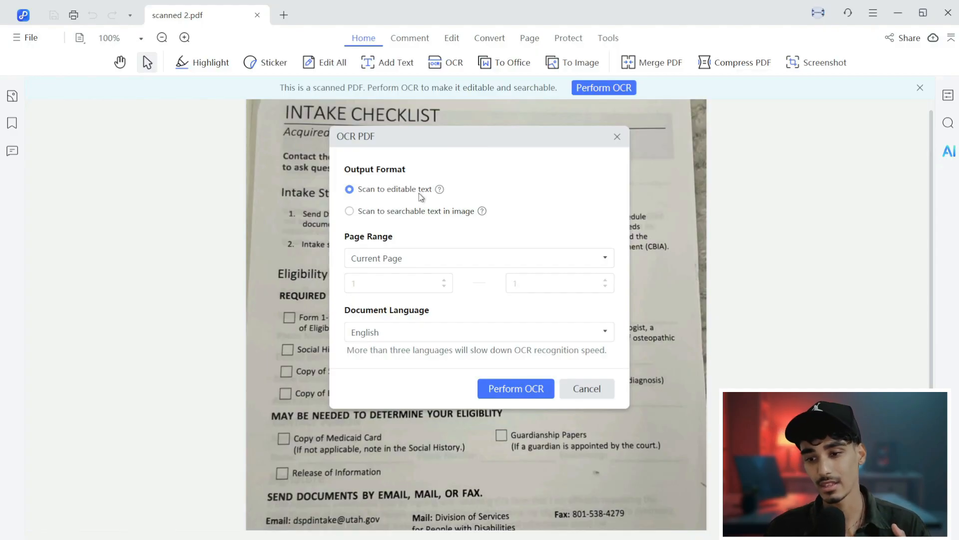
{"action": "mouse_move", "coordinate": [358, 218]}
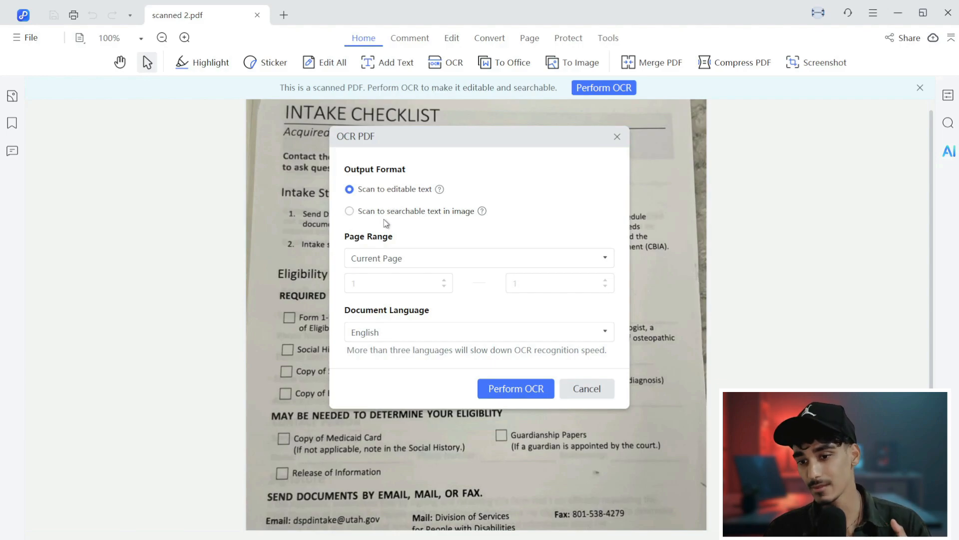
{"action": "mouse_move", "coordinate": [365, 215]}
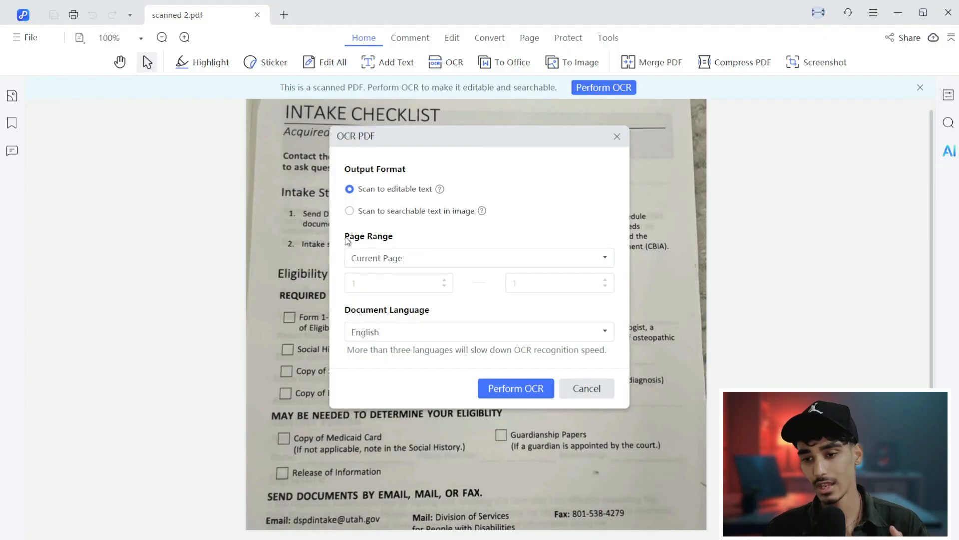
{"action": "left_click", "coordinate": [479, 258]}
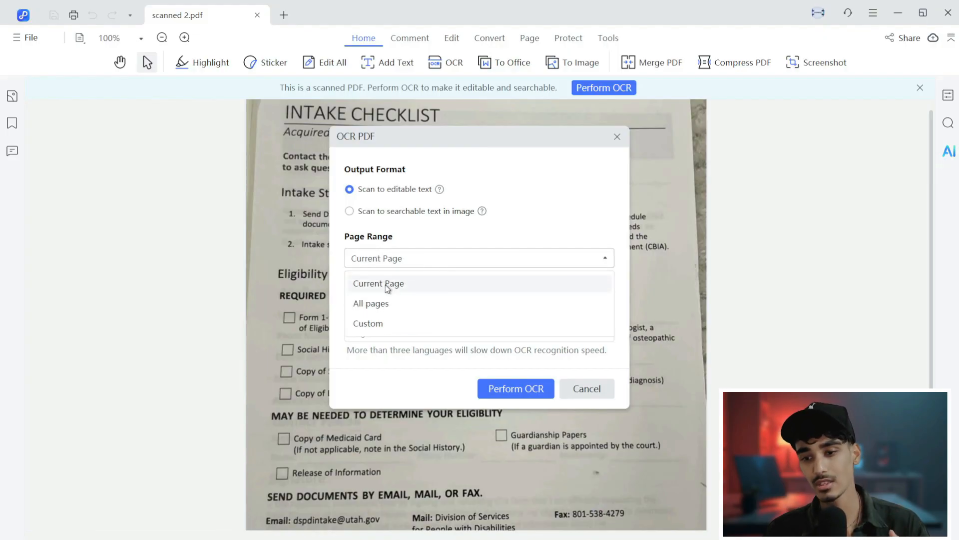
{"action": "left_click", "coordinate": [378, 284]}
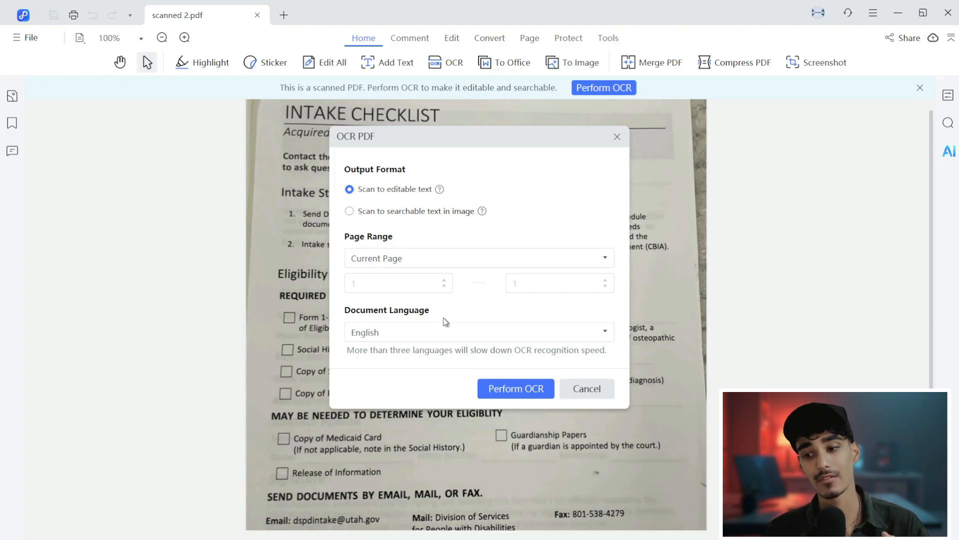
{"action": "left_click", "coordinate": [480, 332]}
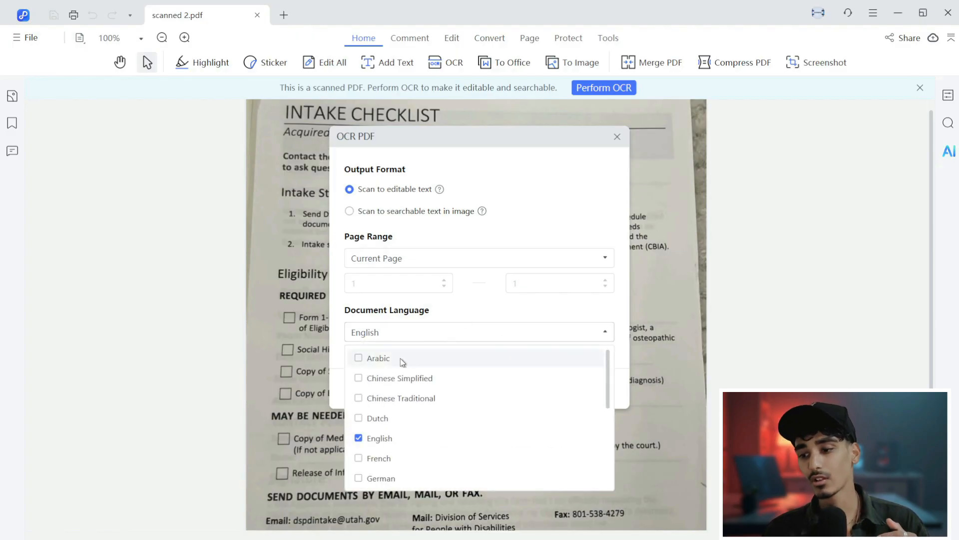
{"action": "scroll", "scroll_direction": "down", "scroll_amount": 3}
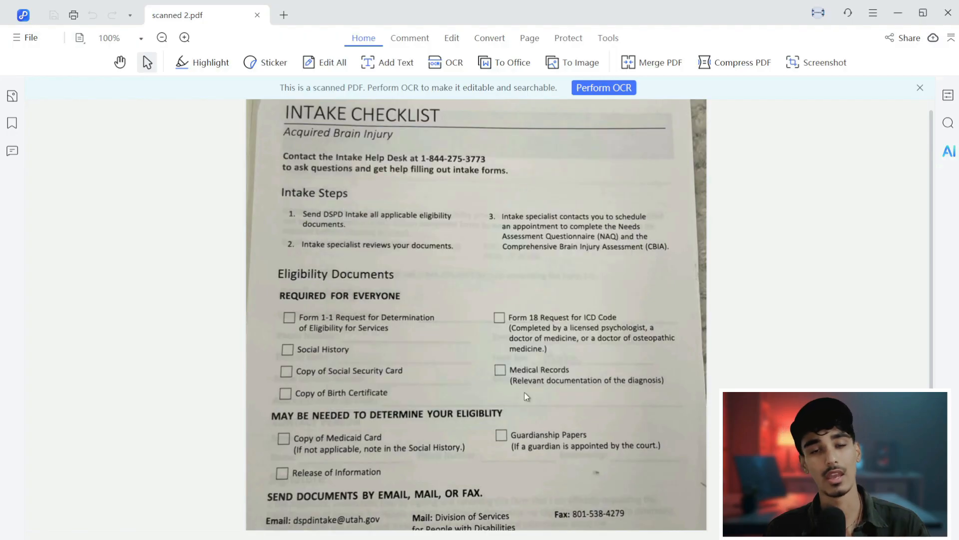
{"action": "left_click", "coordinate": [604, 88]}
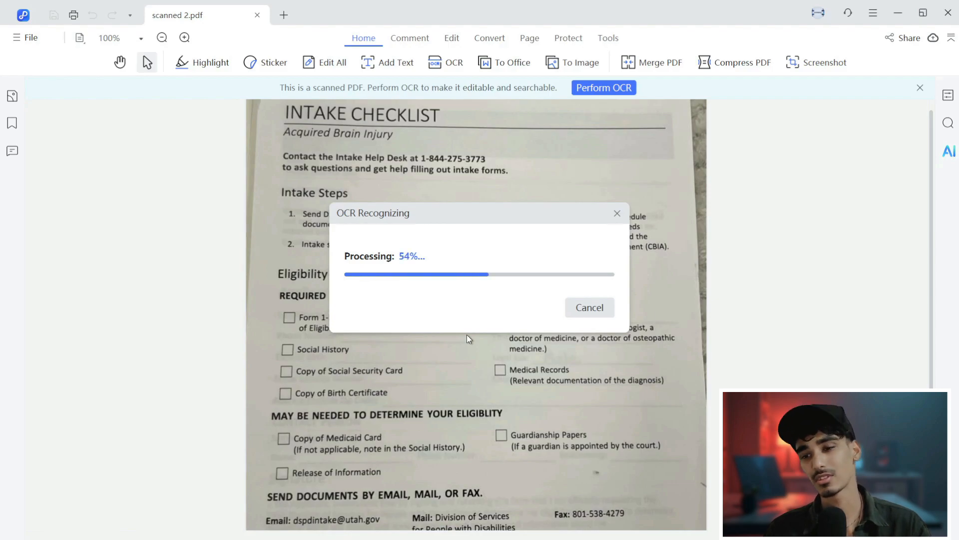
{"action": "mouse_move", "coordinate": [506, 191]}
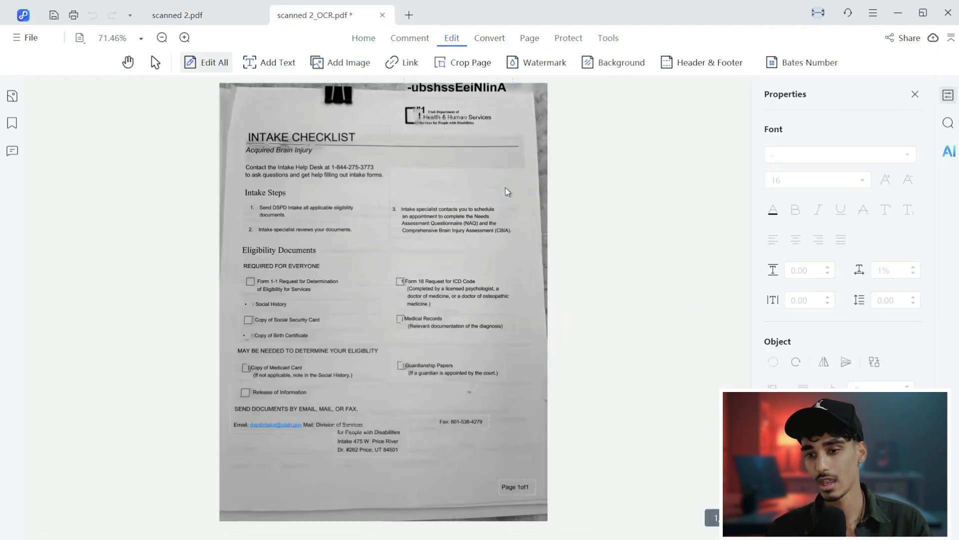
Step: In scanned 2_OCR.pdf, edit the Intake Steps heading block to read Intake
{"action": "left_click", "coordinate": [177, 15]}
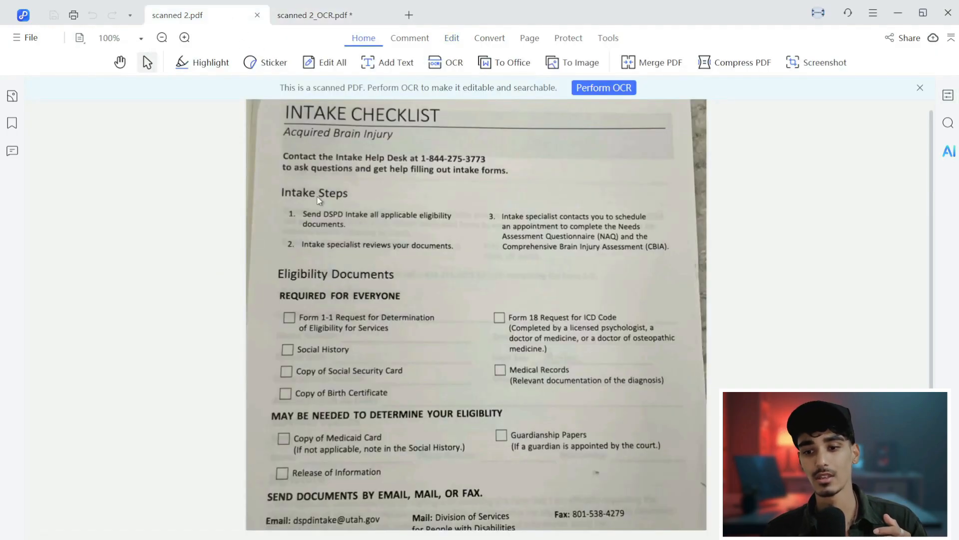
{"action": "left_click", "coordinate": [315, 15]}
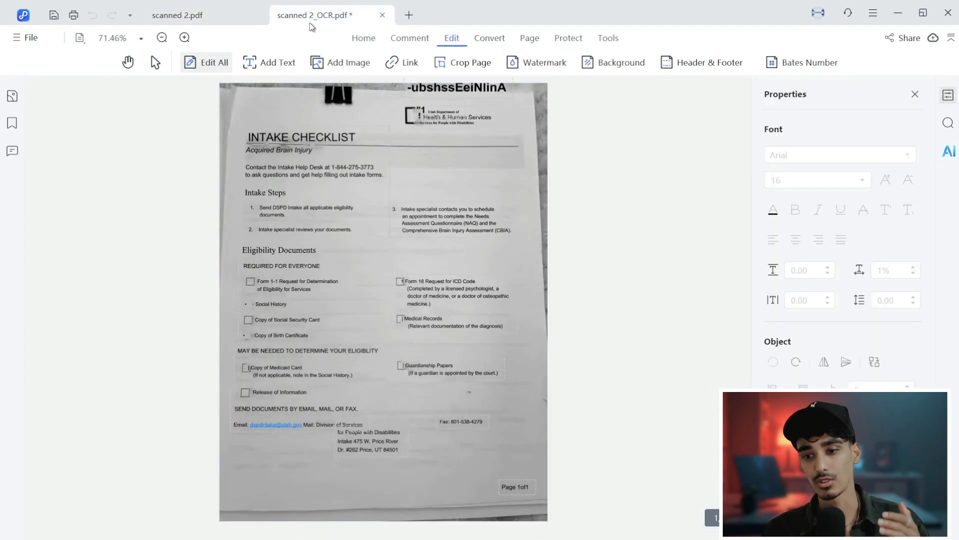
{"action": "left_click", "coordinate": [324, 196]}
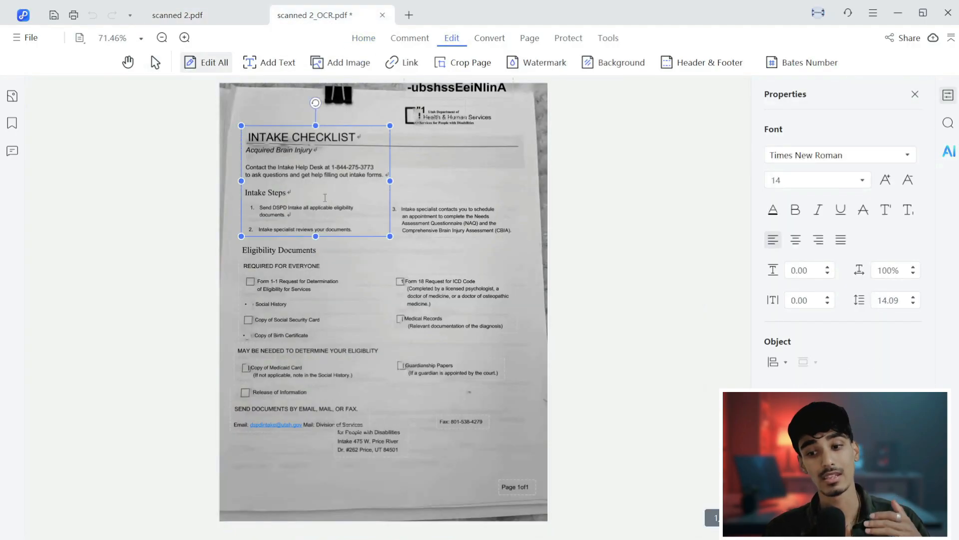
{"action": "left_click", "coordinate": [184, 38]}
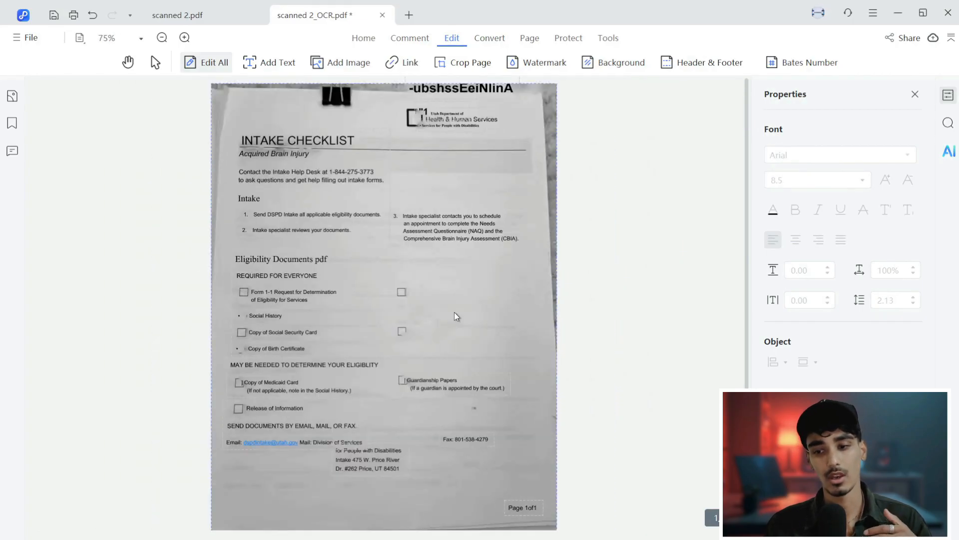
Step: Edit the right-column blocks: add pdf after Eligibility Documents, remove Form 18 and Medical Records
{"action": "left_click", "coordinate": [457, 228]}
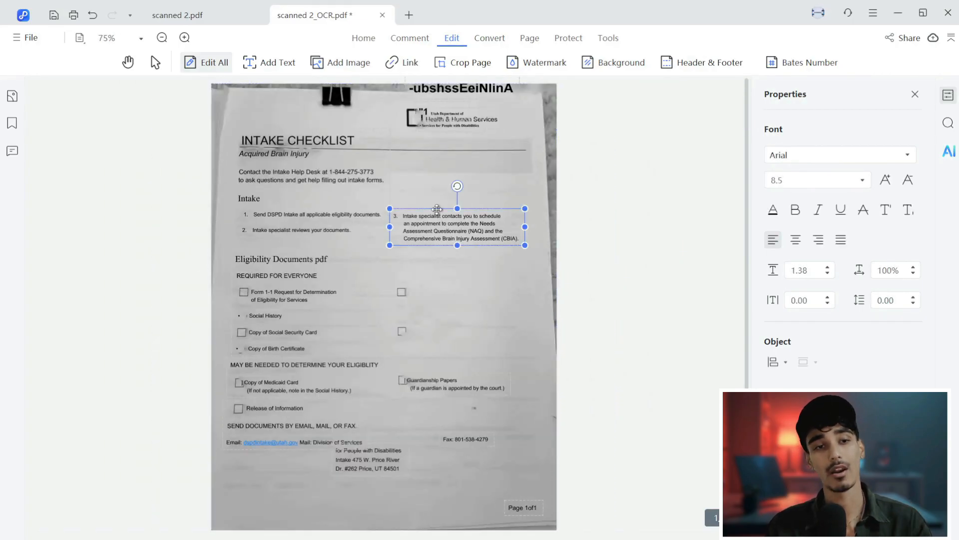
{"action": "left_click", "coordinate": [424, 253]}
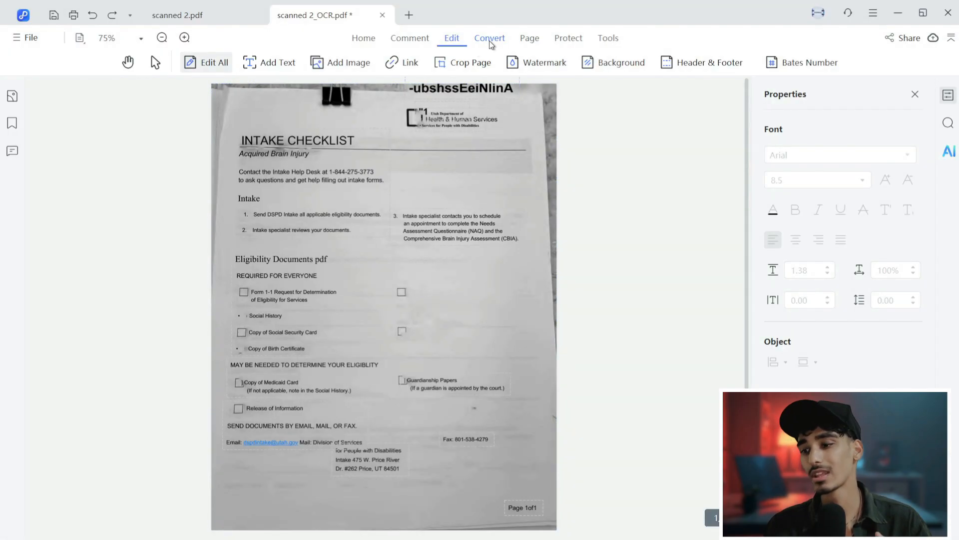
Step: Save the edits as scanned 2_OCR.pdf when prompted before the Word conversion
{"action": "left_click", "coordinate": [489, 38]}
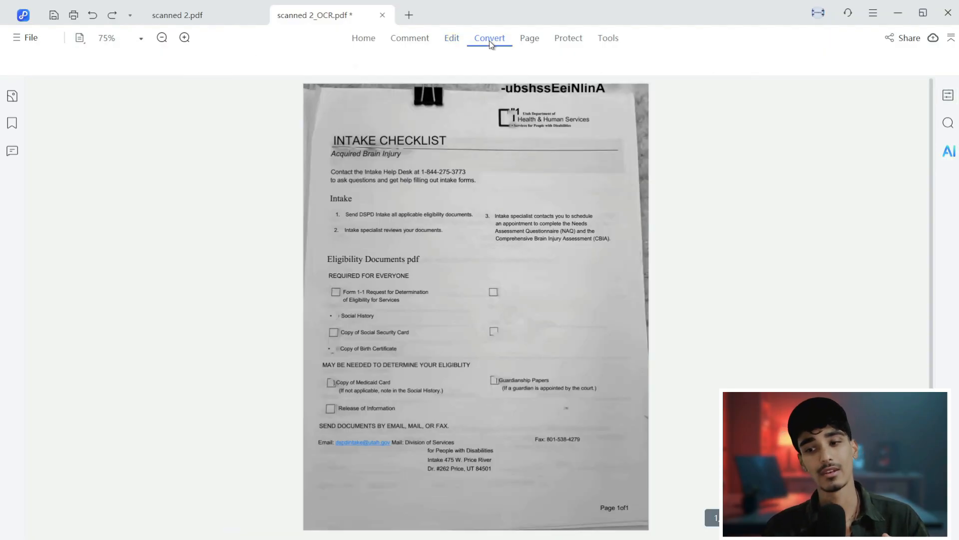
{"action": "left_click", "coordinate": [490, 38]}
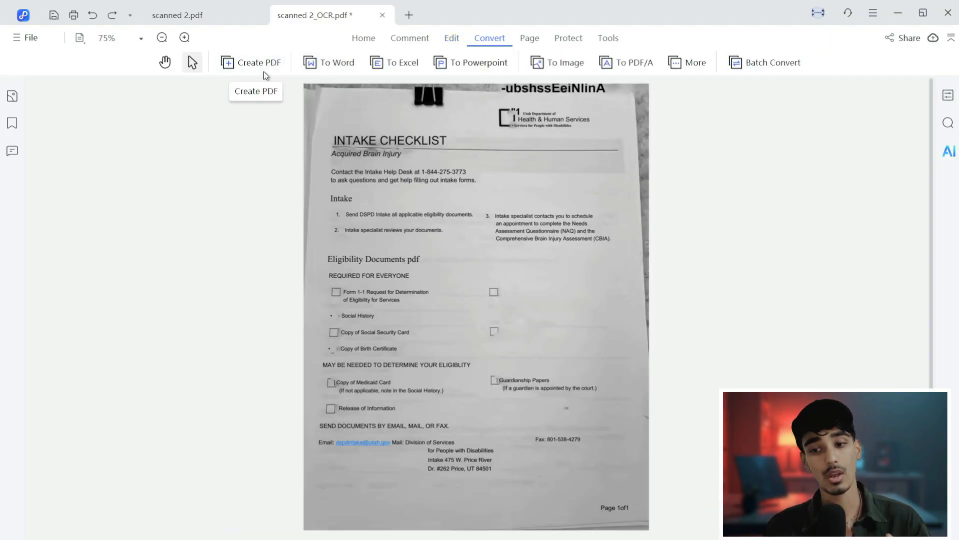
{"action": "mouse_move", "coordinate": [411, 73]}
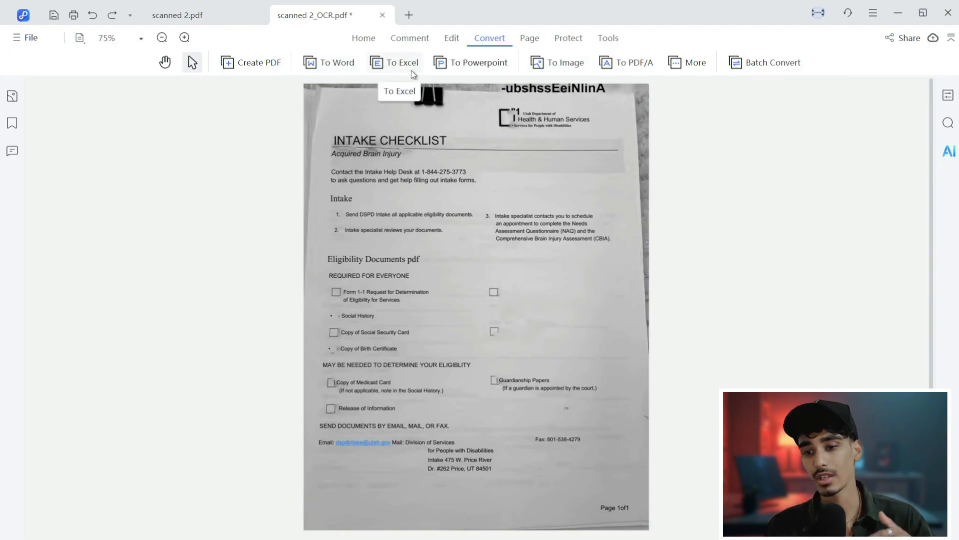
{"action": "mouse_move", "coordinate": [678, 72]}
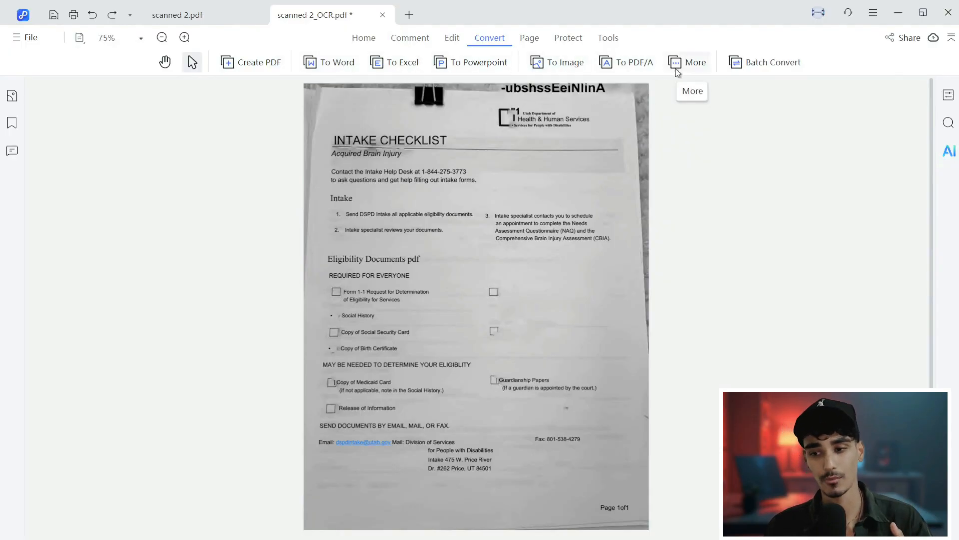
{"action": "mouse_move", "coordinate": [762, 80]}
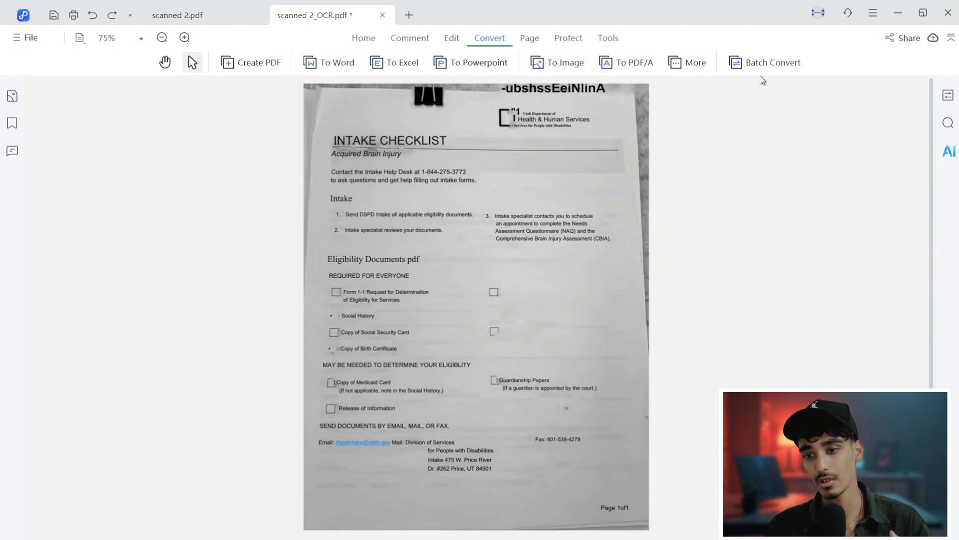
{"action": "mouse_move", "coordinate": [336, 75]}
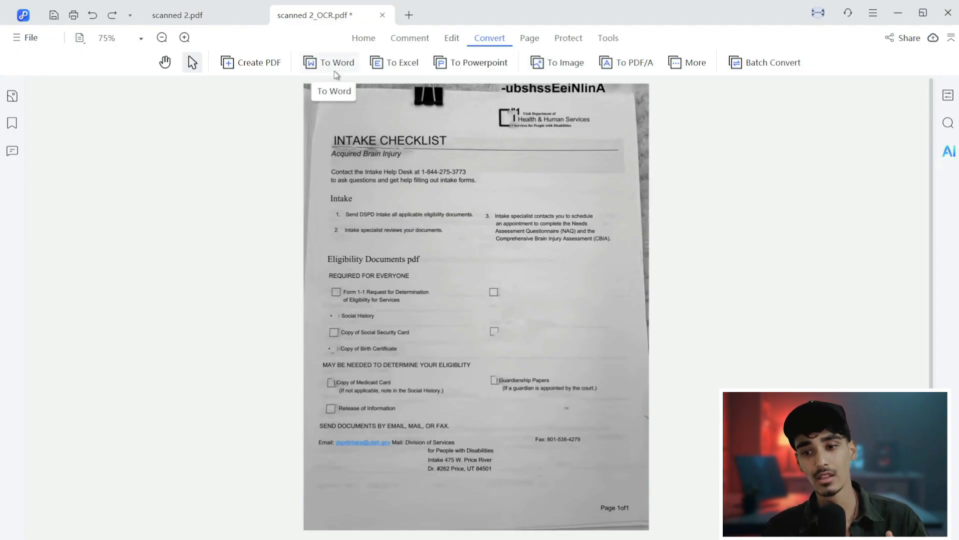
{"action": "left_click", "coordinate": [336, 62]}
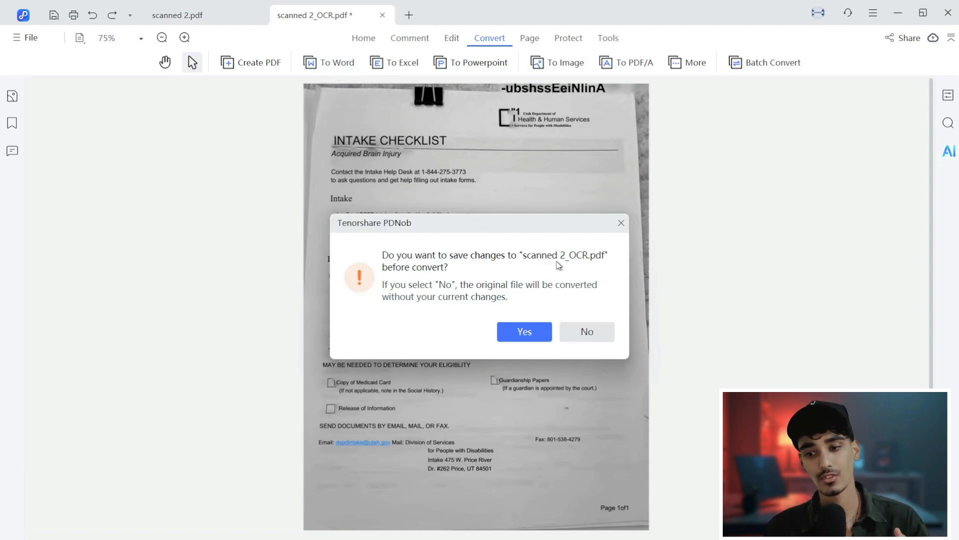
{"action": "mouse_move", "coordinate": [450, 300]}
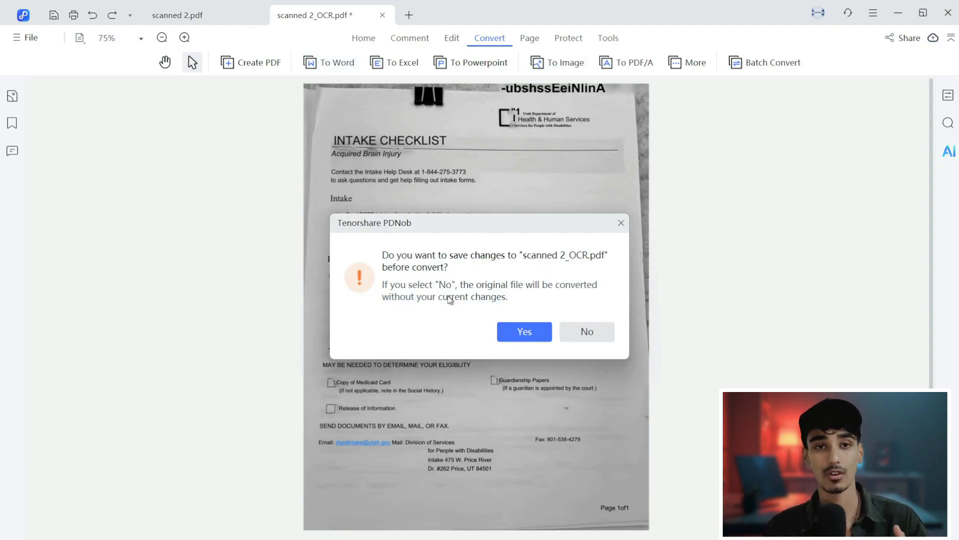
{"action": "mouse_move", "coordinate": [480, 313]}
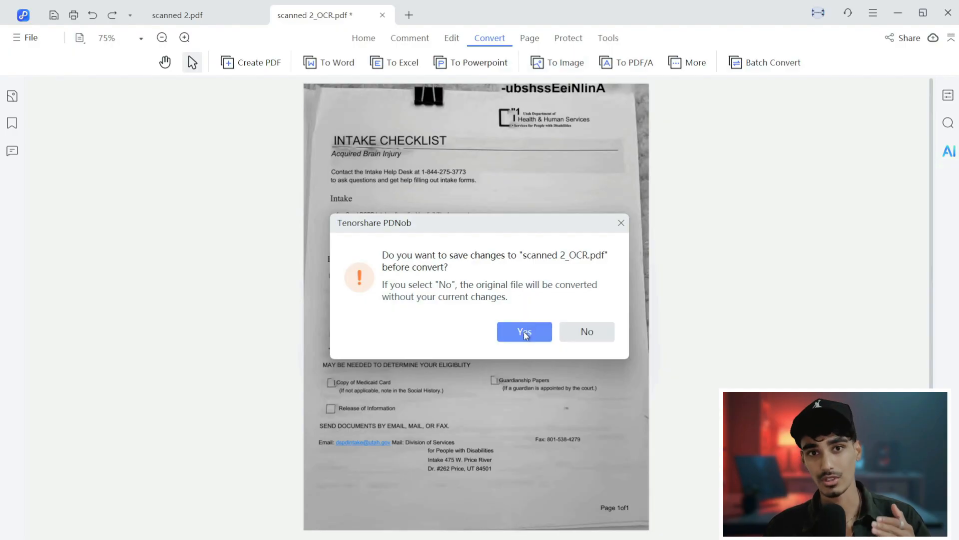
{"action": "left_click", "coordinate": [523, 331]}
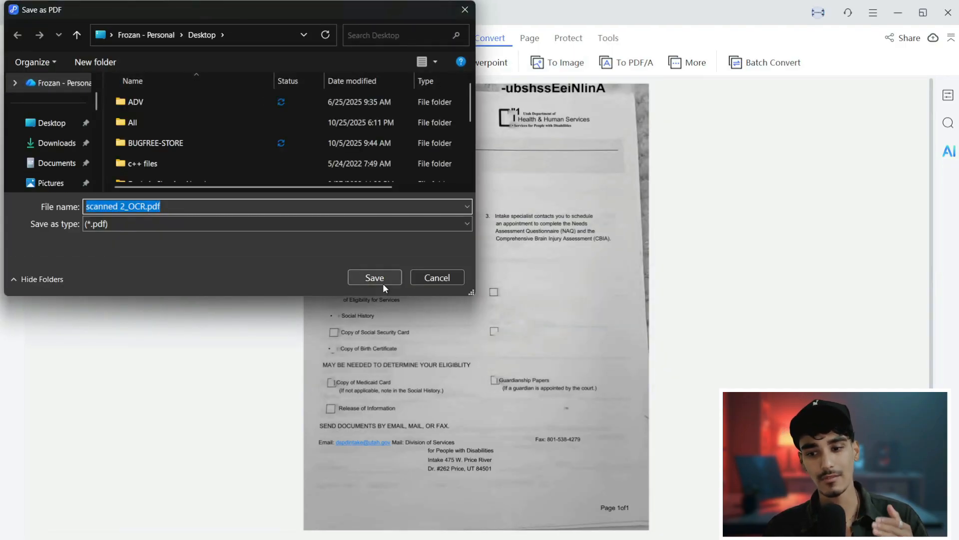
{"action": "left_click", "coordinate": [375, 278]}
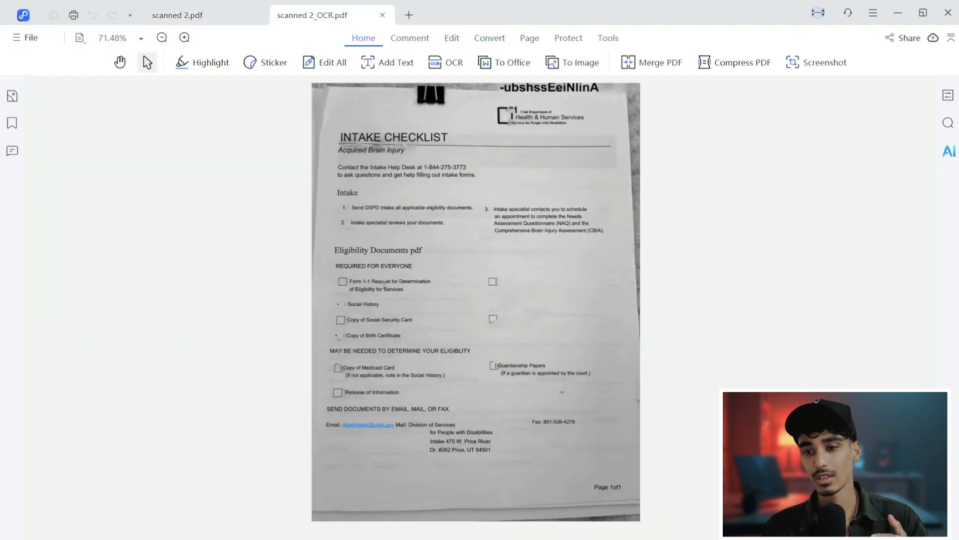
{"action": "mouse_move", "coordinate": [358, 139]}
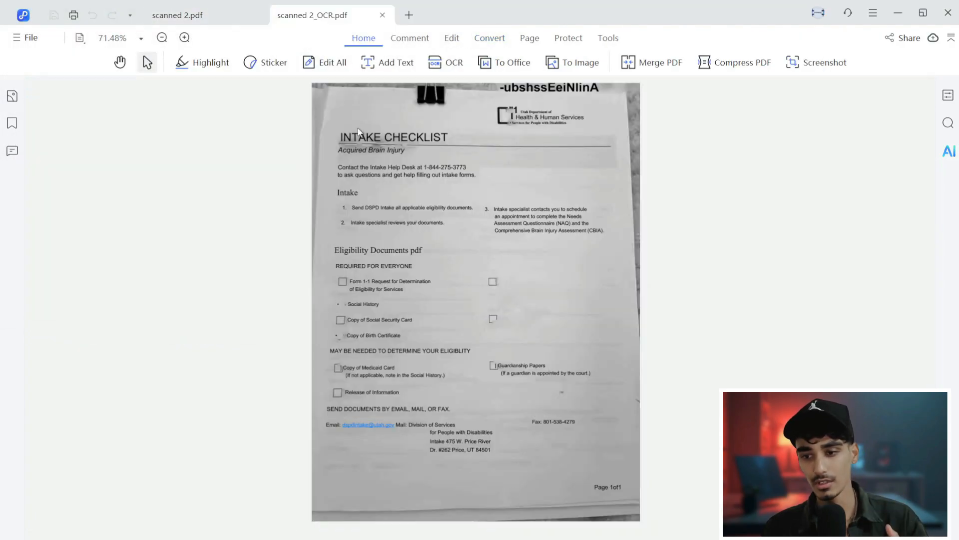
{"action": "left_click", "coordinate": [489, 38]}
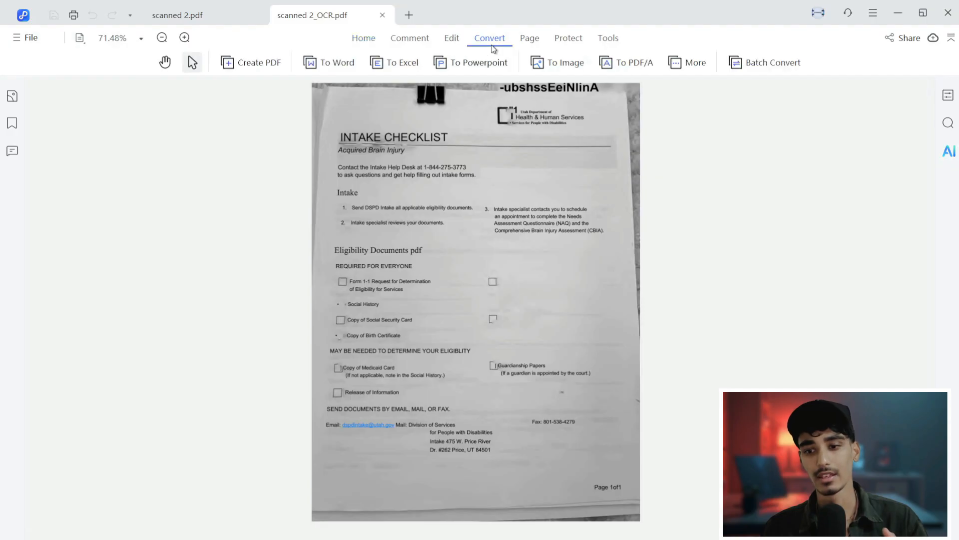
{"action": "mouse_move", "coordinate": [337, 72]}
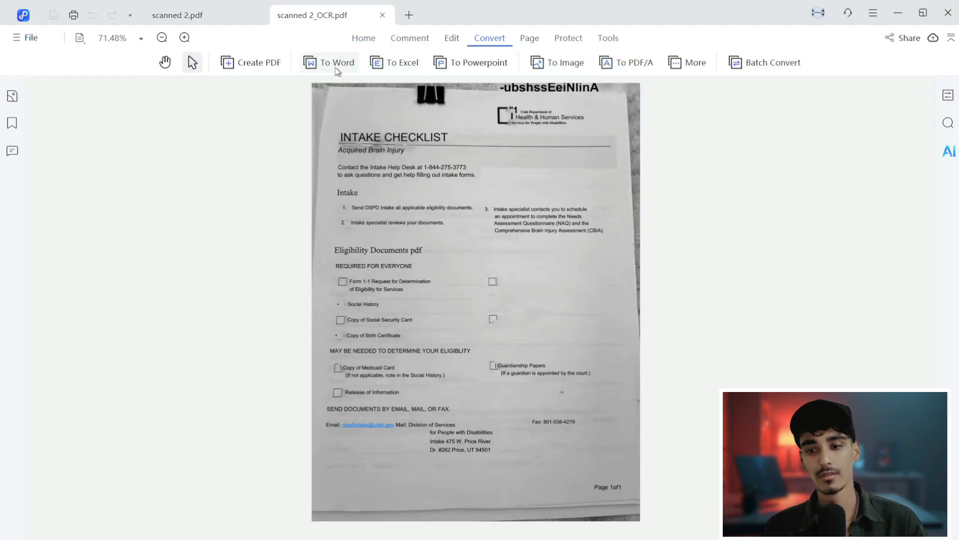
Step: Convert scanned 2_OCR to Word(*.docx) and view scanned 2_OCR.docx from Downloads
{"action": "left_click", "coordinate": [336, 62]}
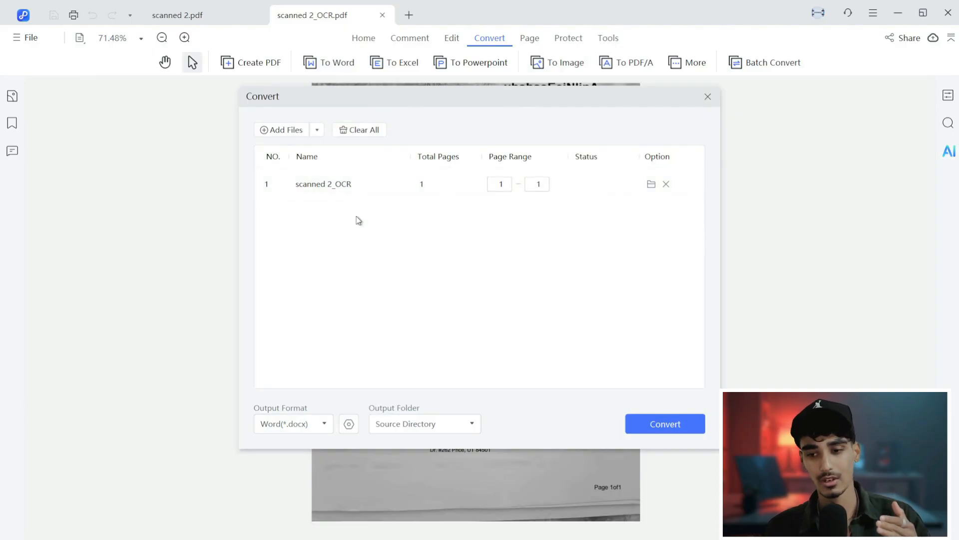
{"action": "mouse_move", "coordinate": [325, 421]}
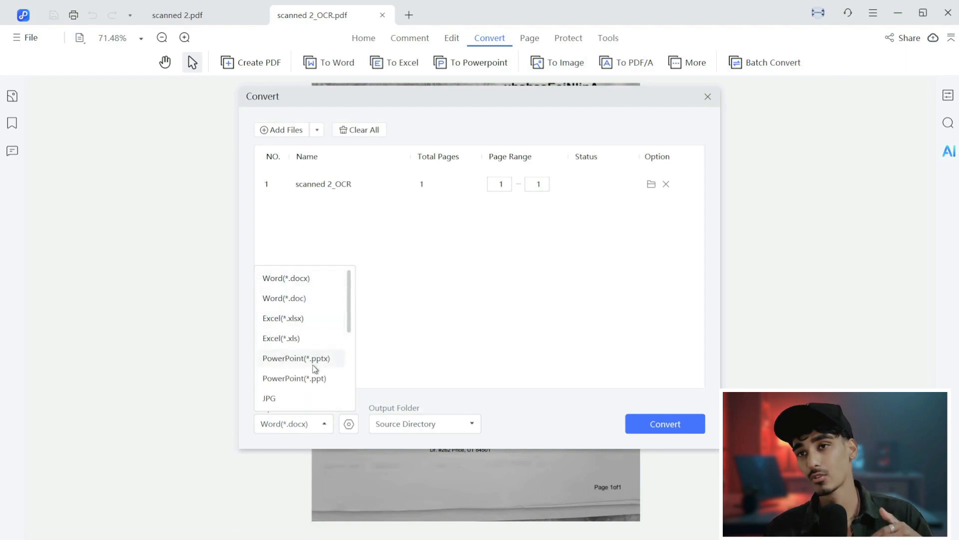
{"action": "scroll", "scroll_direction": "down", "scroll_amount": 3}
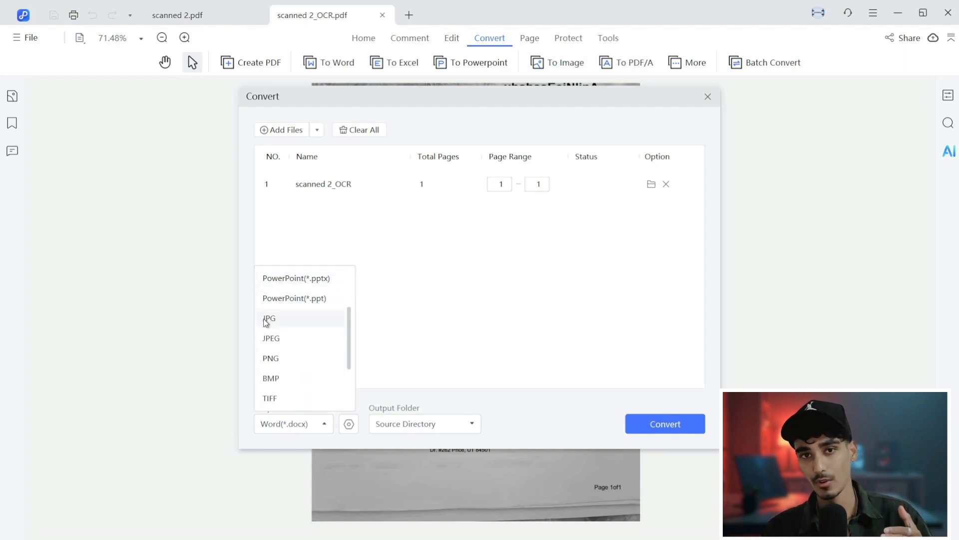
{"action": "mouse_move", "coordinate": [292, 336]}
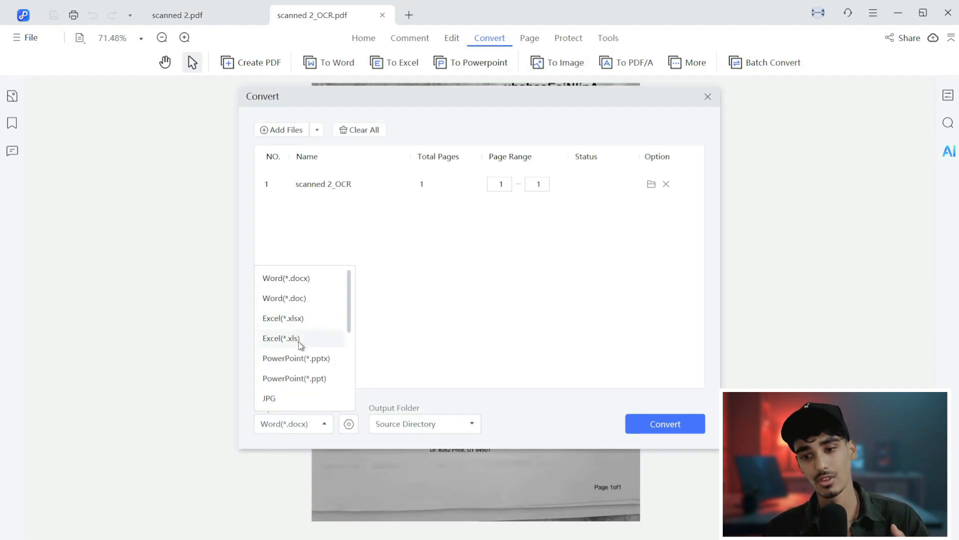
{"action": "mouse_move", "coordinate": [300, 304]}
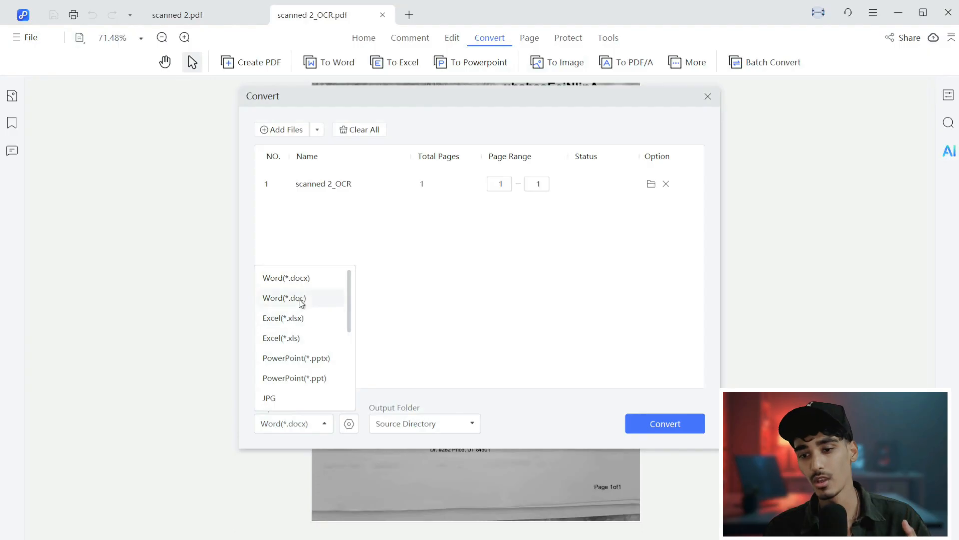
{"action": "left_click", "coordinate": [284, 298]}
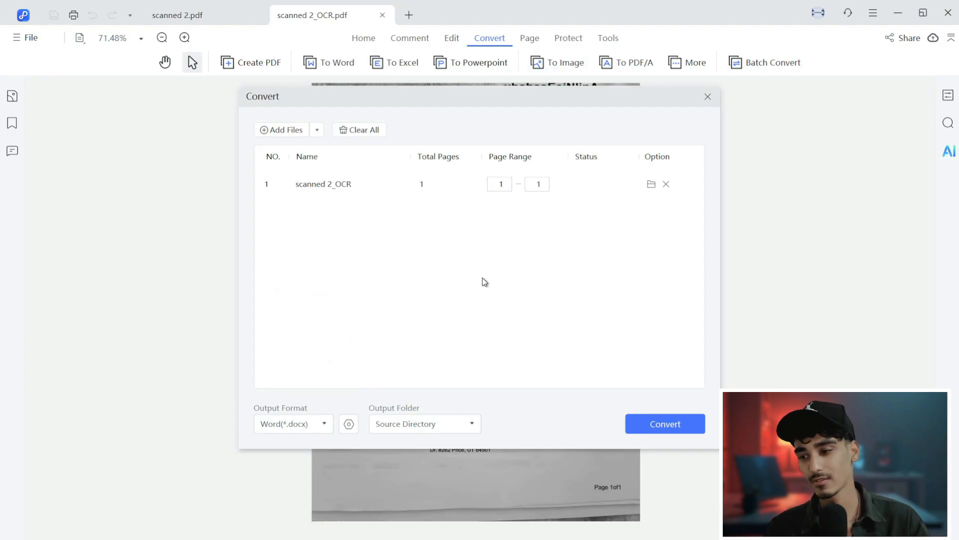
{"action": "mouse_move", "coordinate": [660, 413]}
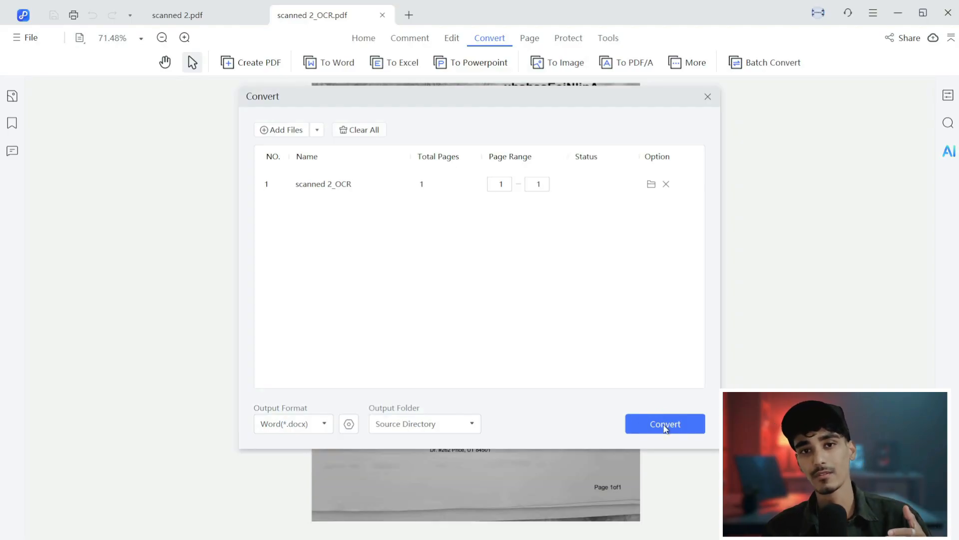
{"action": "left_click", "coordinate": [665, 424]}
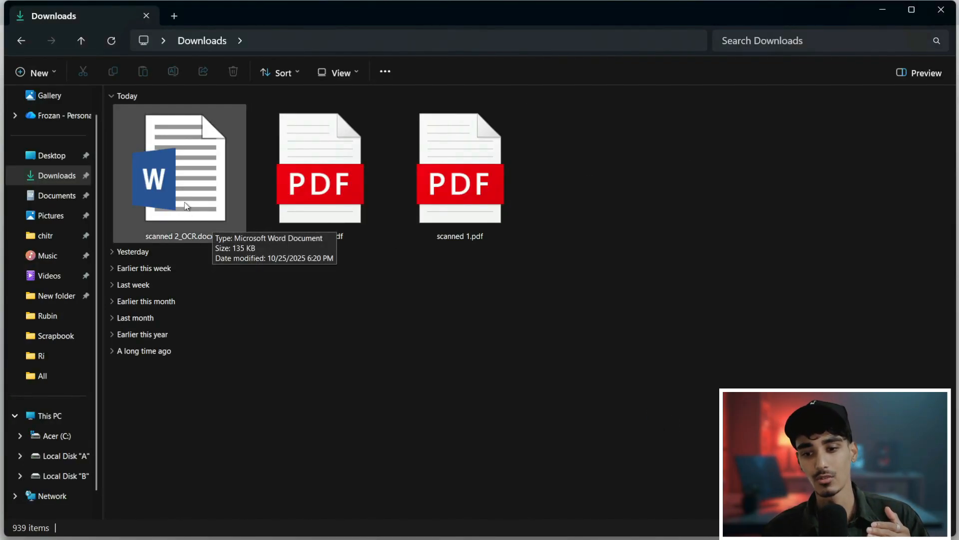
{"action": "double_click", "coordinate": [180, 175]}
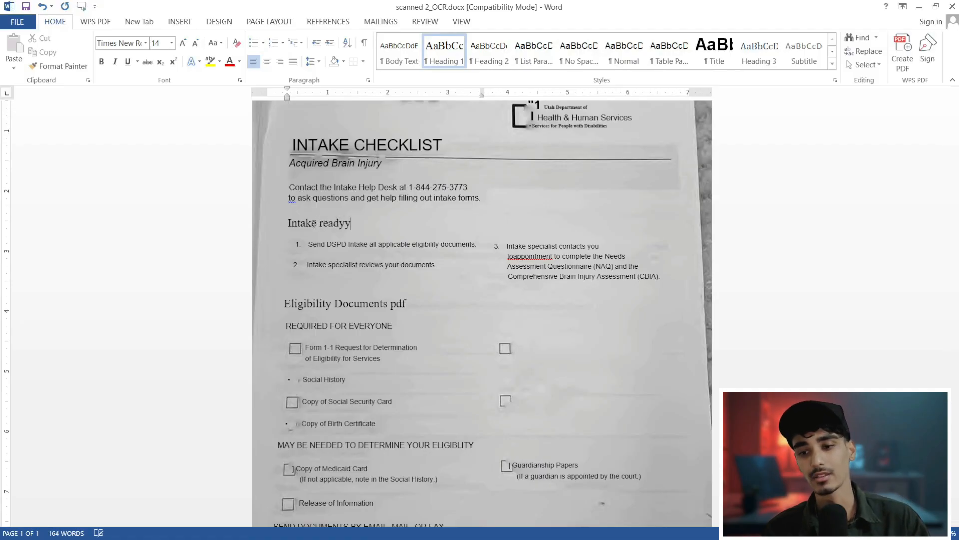
Step: Scroll through the Word copy and type stray text 'jbkjbkjb' after the Intake heading
{"action": "scroll", "scroll_direction": "down", "scroll_amount": 3}
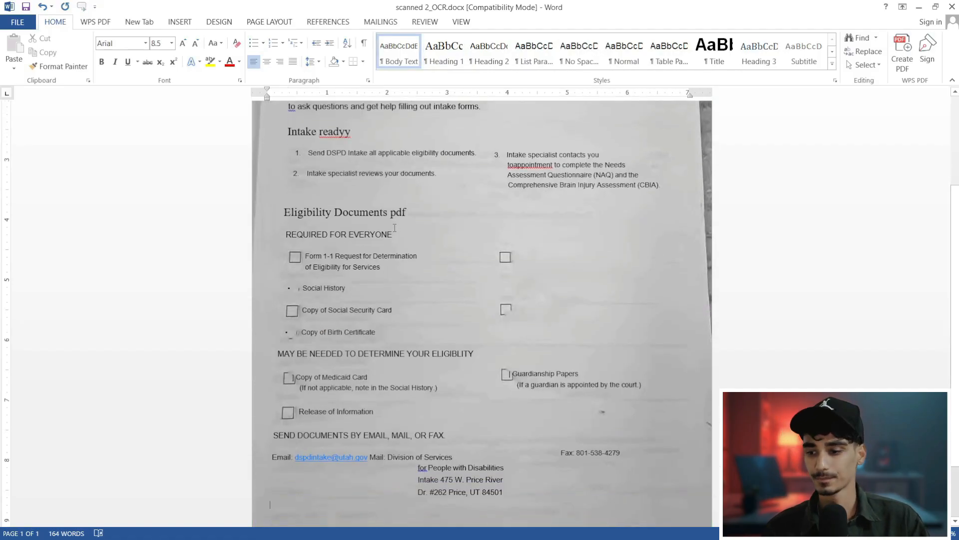
{"action": "type", "text": "jbkjbkjb"}
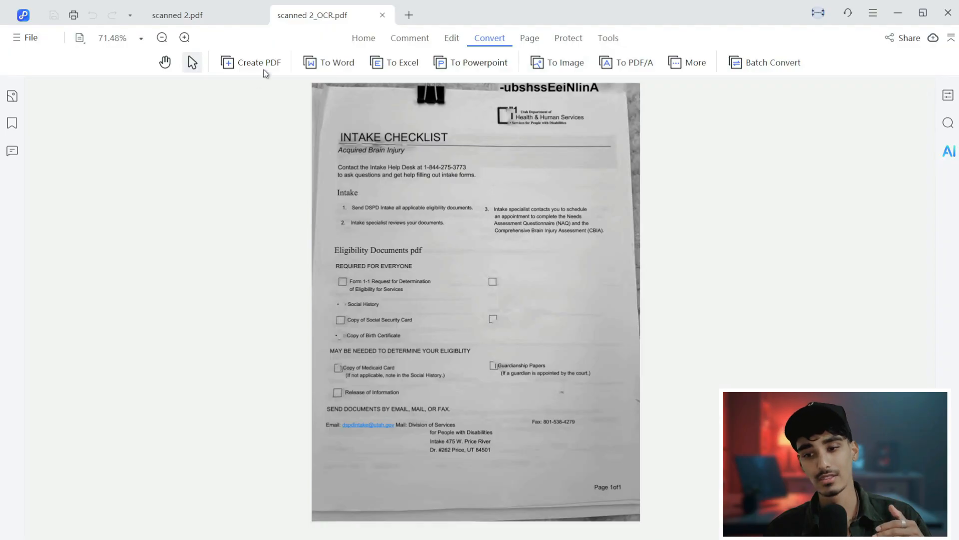
{"action": "mouse_move", "coordinate": [558, 62]}
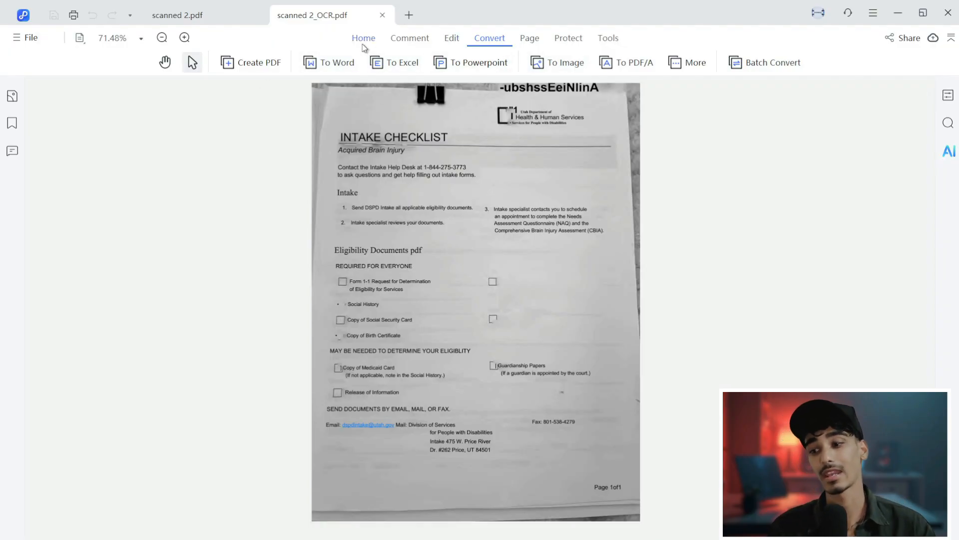
Step: Open Merge PDF listing scanned 2_OCR, close it without merging, then show the Protect tools
{"action": "left_click", "coordinate": [364, 38]}
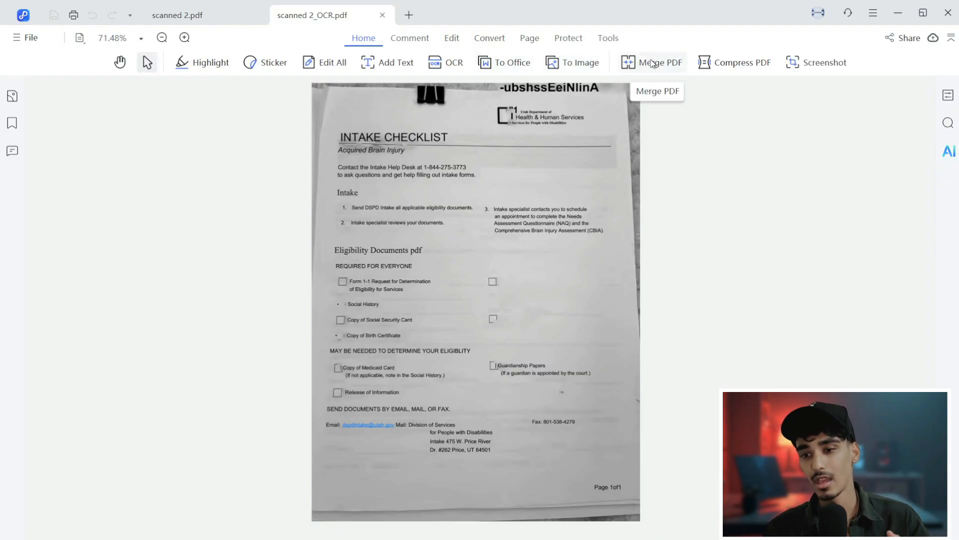
{"action": "mouse_move", "coordinate": [734, 70]}
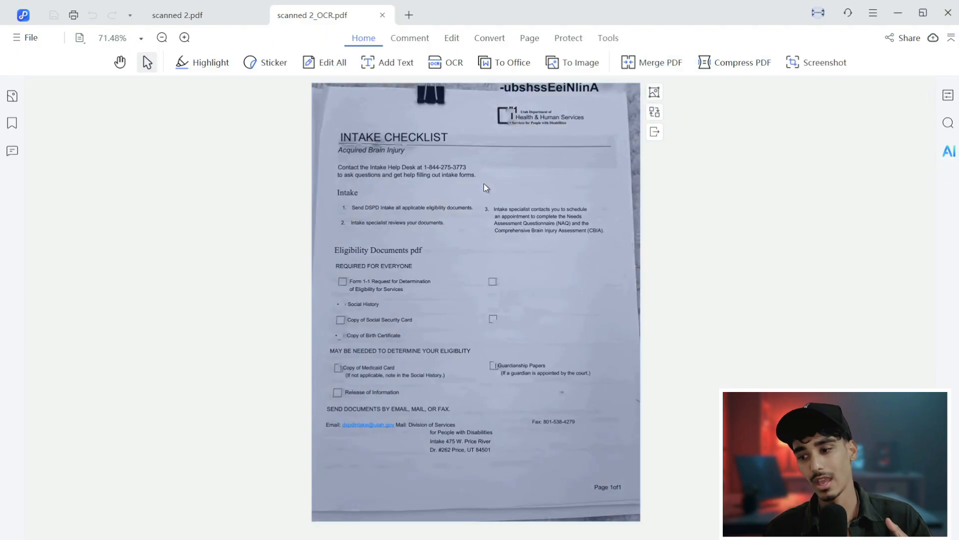
{"action": "left_click", "coordinate": [652, 62]}
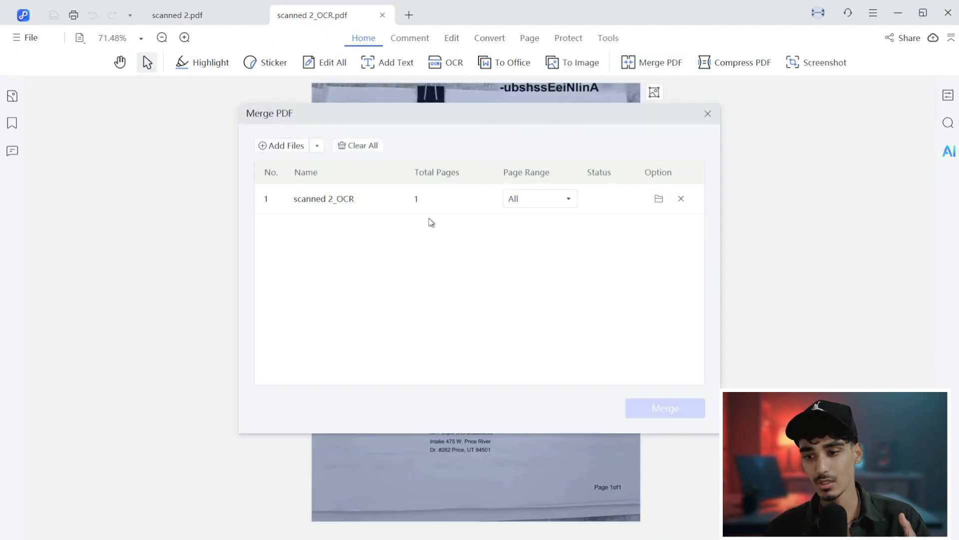
{"action": "left_click", "coordinate": [708, 113]}
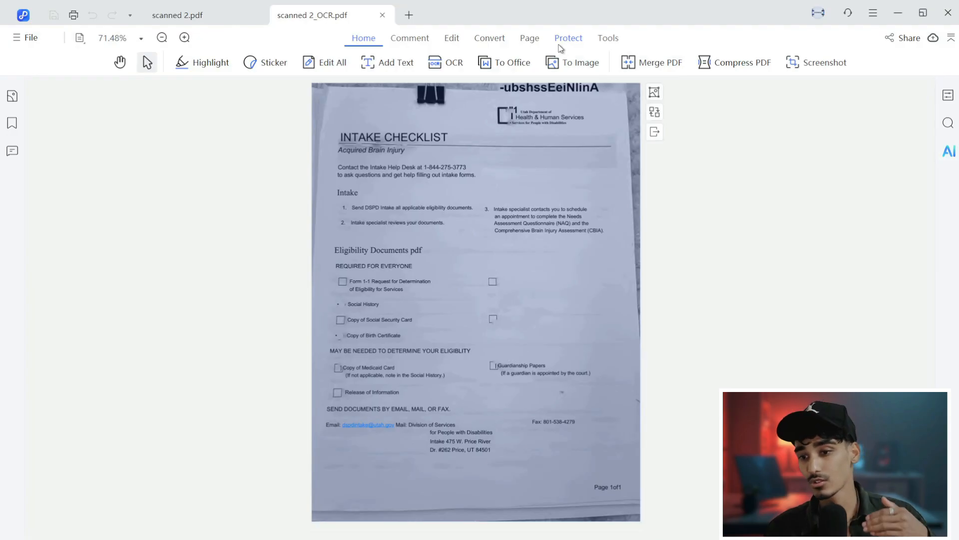
{"action": "left_click", "coordinate": [569, 38]}
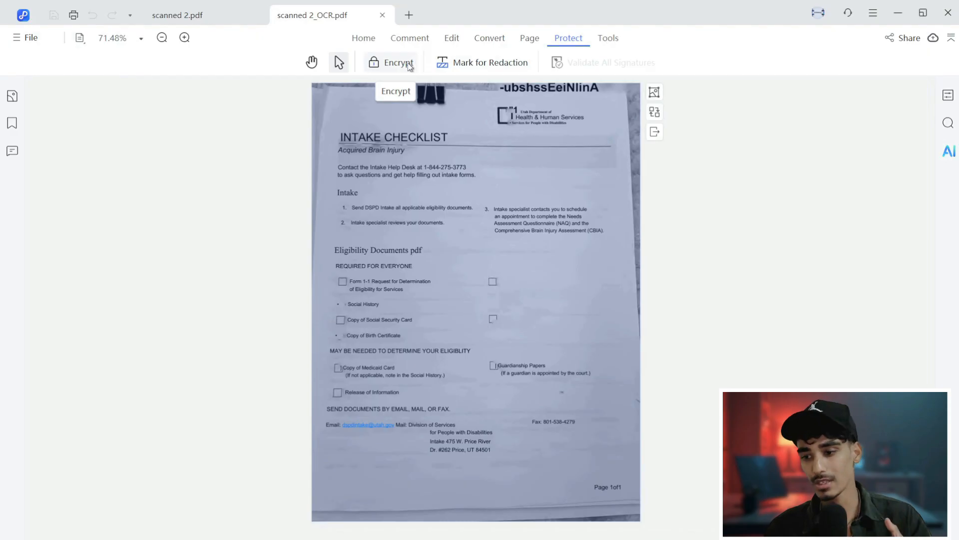
Step: Encrypt scanned 2_OCR.pdf with an open password and an editing password restricting Print and Copy, then save
{"action": "left_click", "coordinate": [398, 62]}
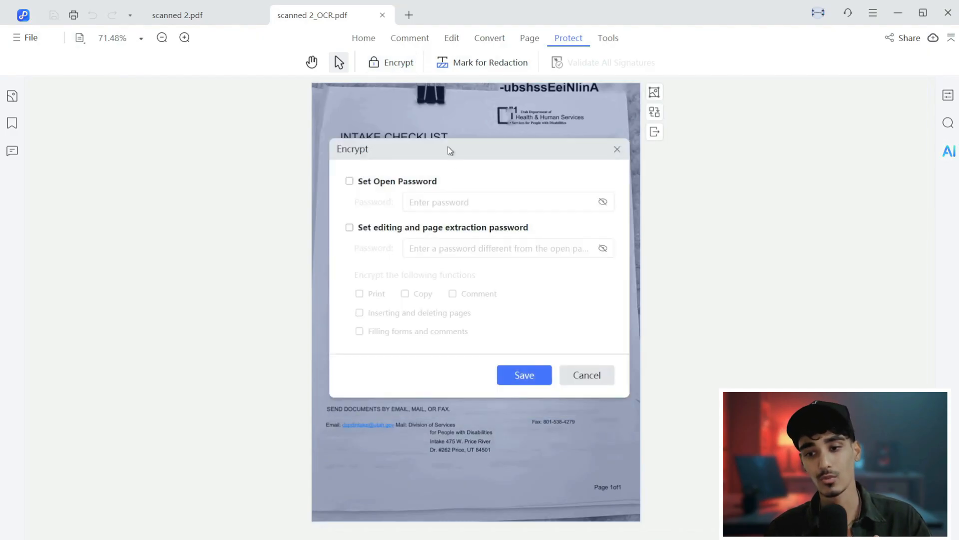
{"action": "left_click", "coordinate": [350, 181]}
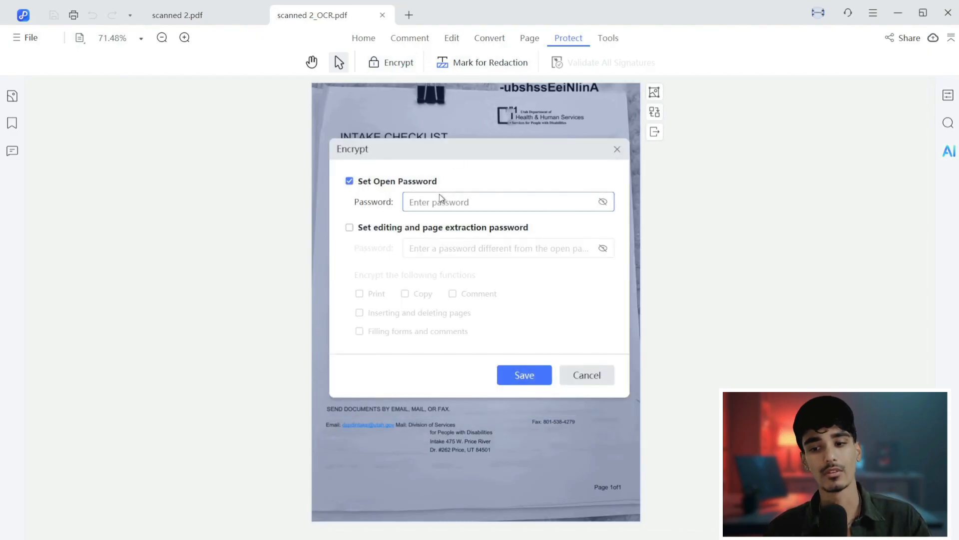
{"action": "type", "text": "•••"}
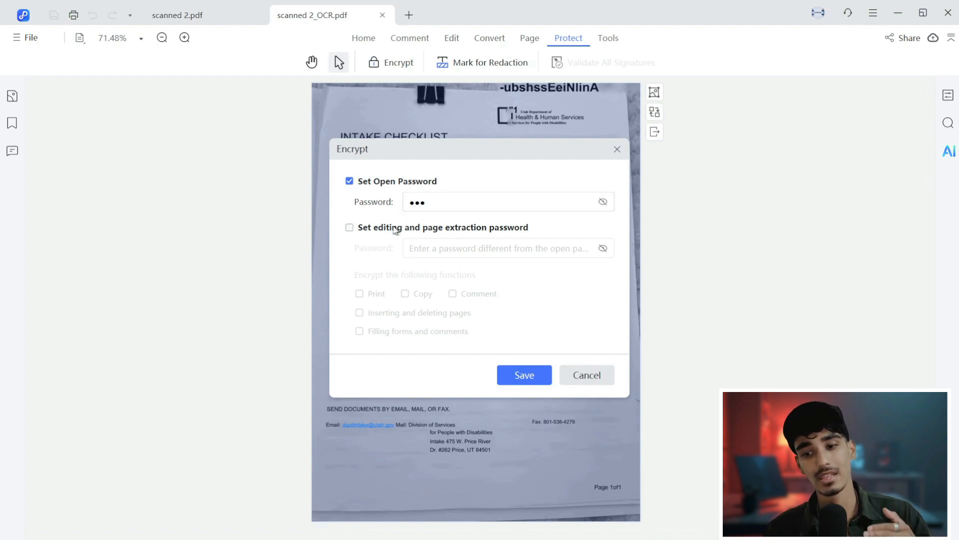
{"action": "left_click", "coordinate": [349, 228]}
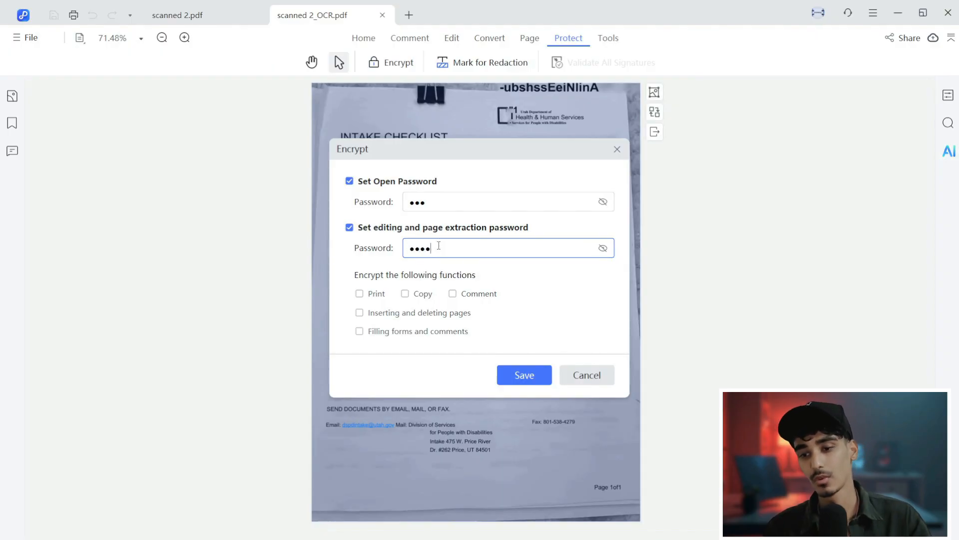
{"action": "left_click", "coordinate": [360, 293]}
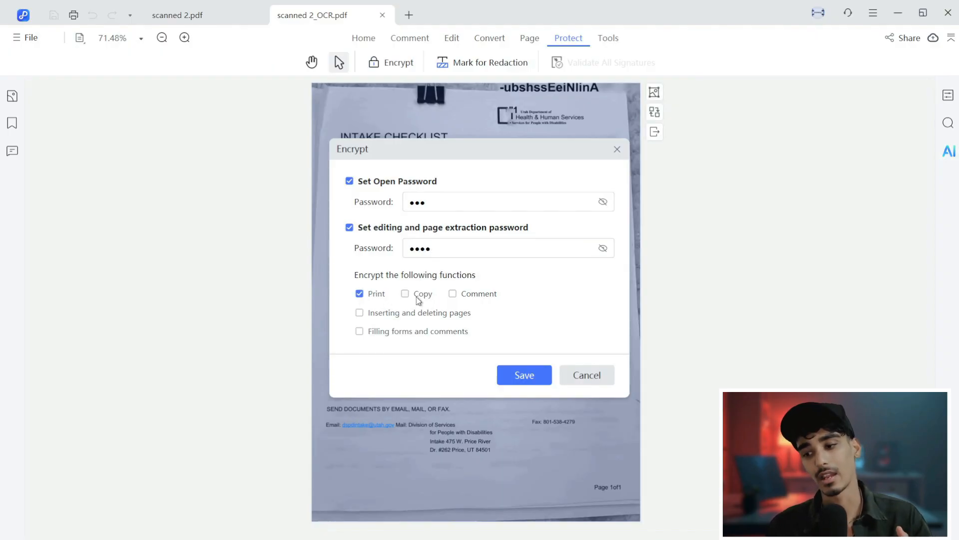
{"action": "left_click", "coordinate": [404, 294]}
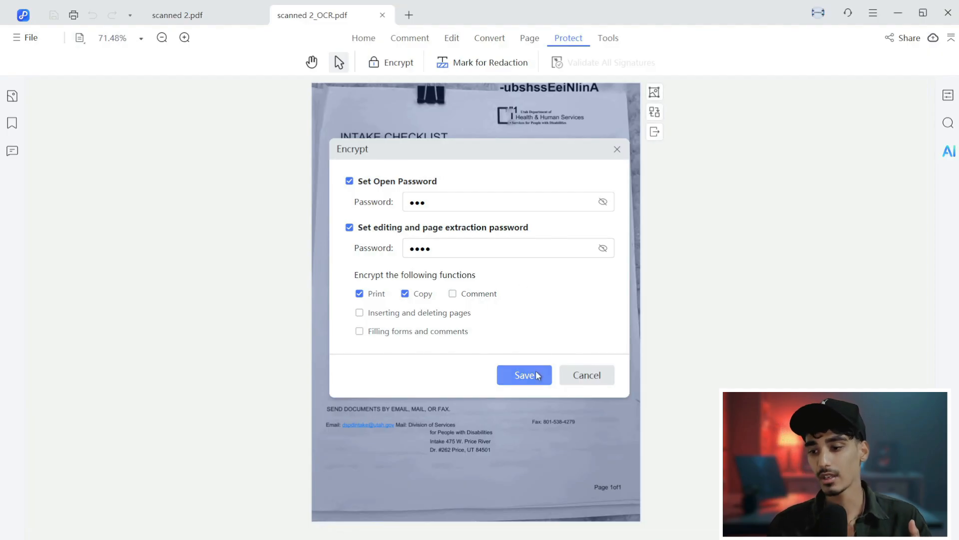
{"action": "left_click", "coordinate": [523, 375]}
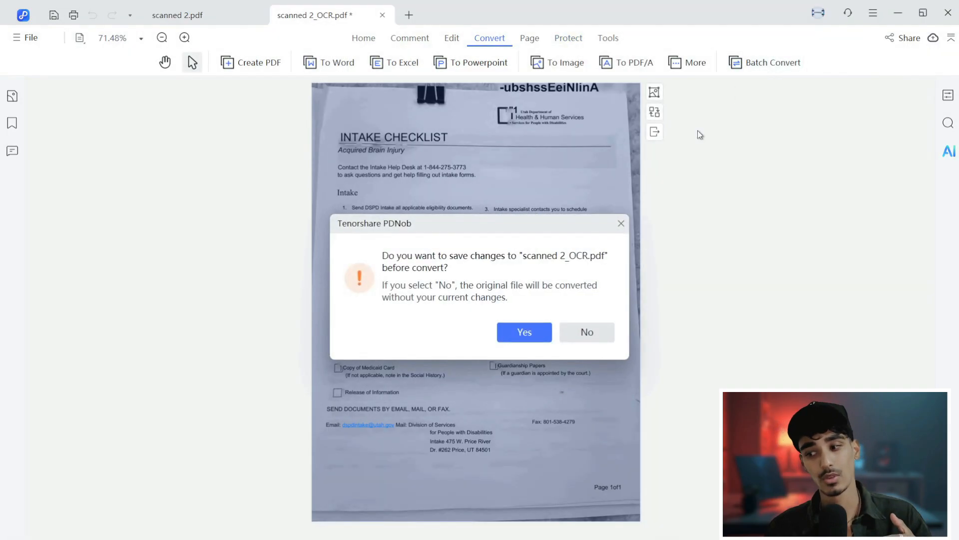
Step: Save changes, then enable Perform OCR with English recognition for the batch conversion
{"action": "left_click", "coordinate": [524, 332]}
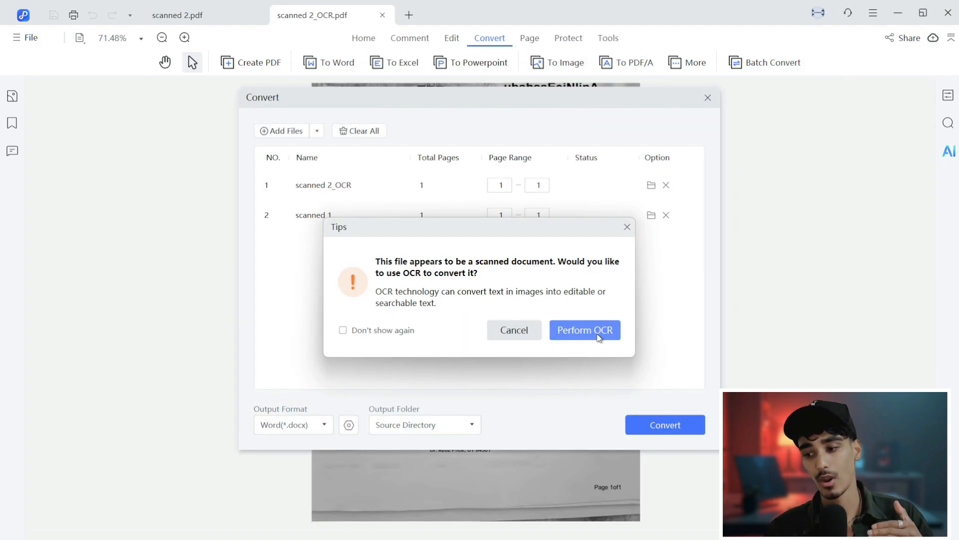
{"action": "left_click", "coordinate": [586, 330]}
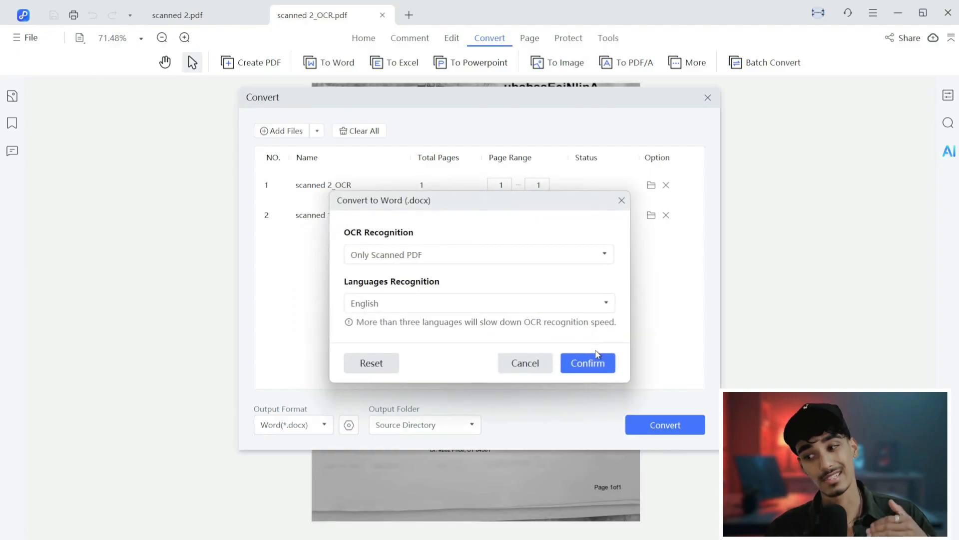
{"action": "left_click", "coordinate": [588, 363]}
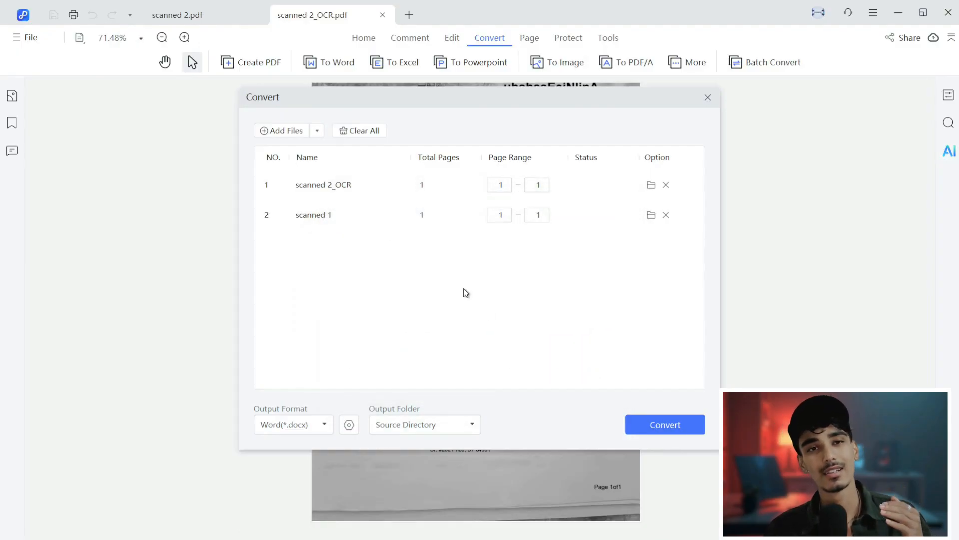
{"action": "mouse_move", "coordinate": [330, 419]}
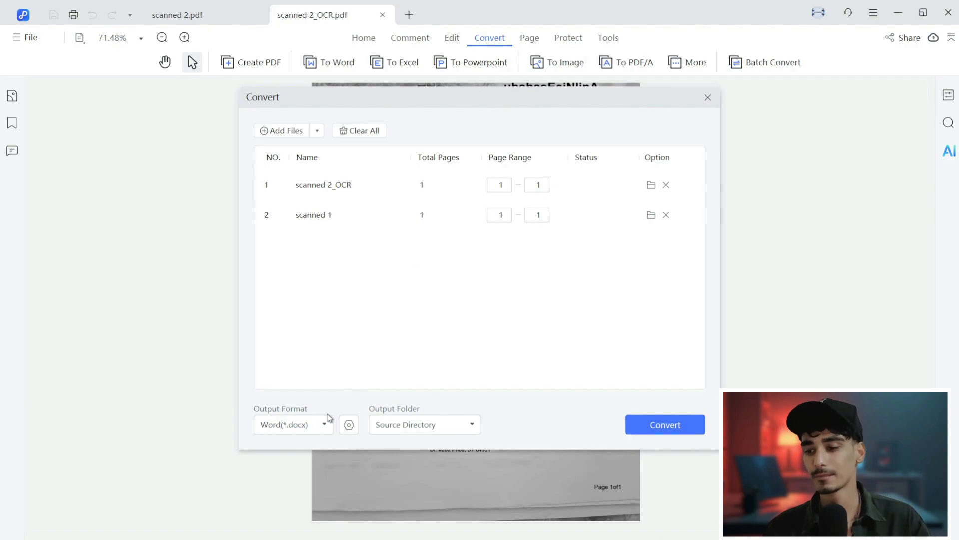
Step: Set output format to PowerPoint (*.pptx) and convert scanned 2_OCR and scanned 1
{"action": "left_click", "coordinate": [293, 425]}
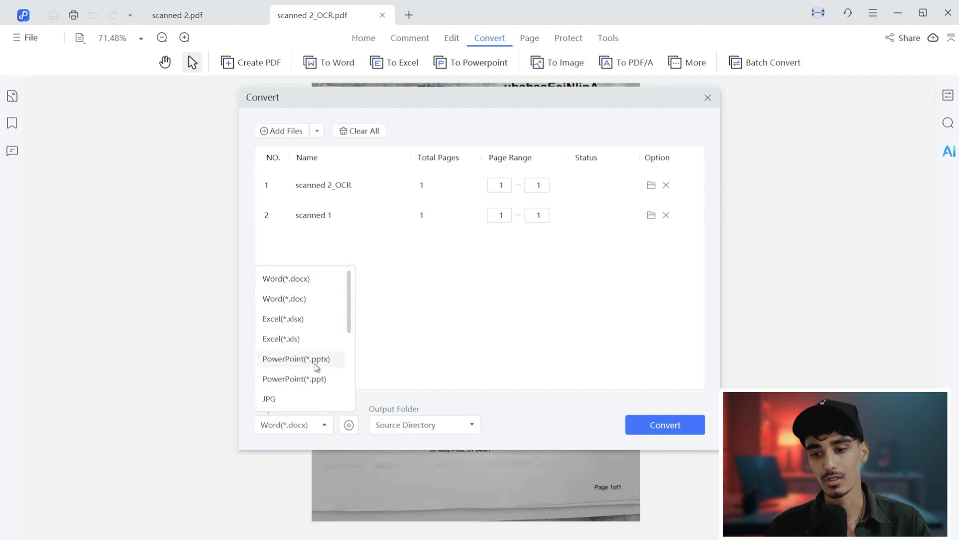
{"action": "left_click", "coordinate": [296, 358]}
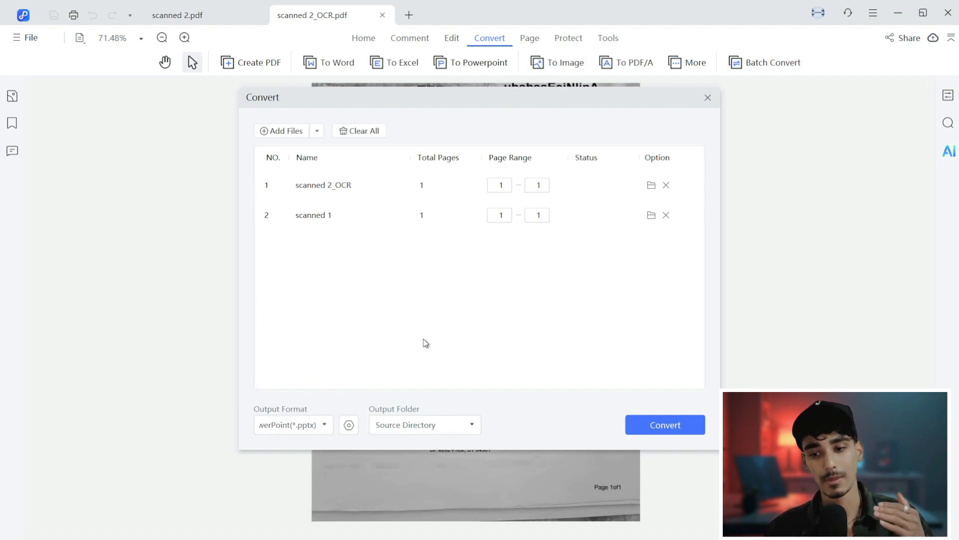
{"action": "mouse_move", "coordinate": [669, 375]}
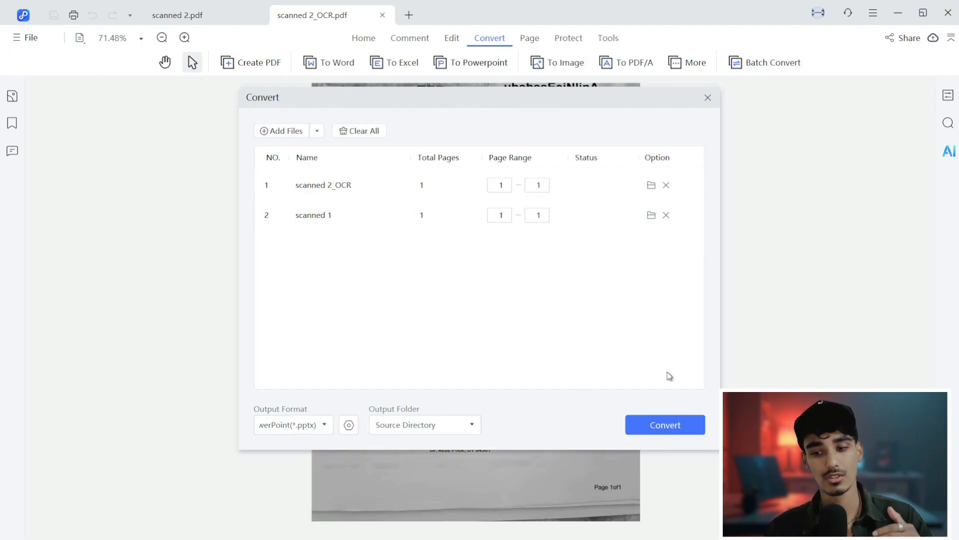
{"action": "left_click", "coordinate": [666, 425]}
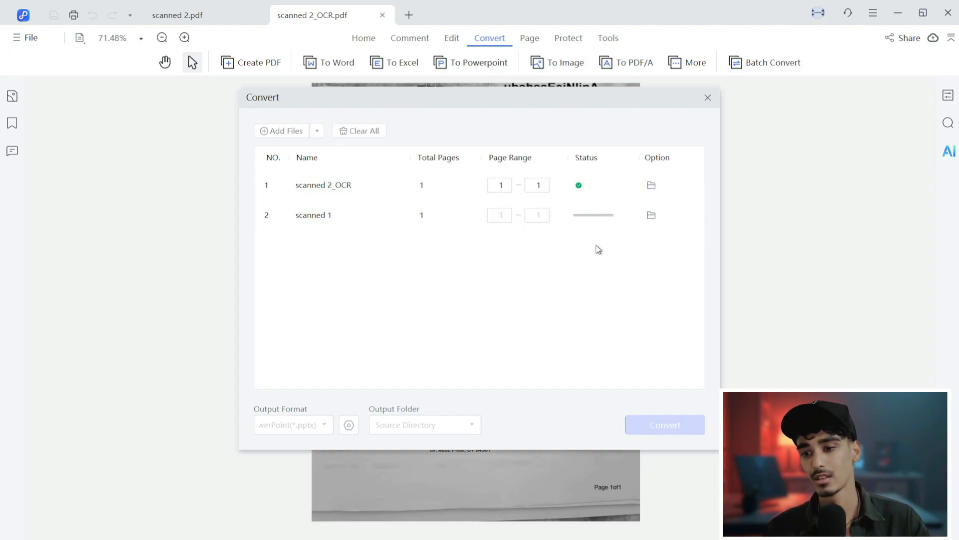
{"action": "mouse_move", "coordinate": [590, 319]}
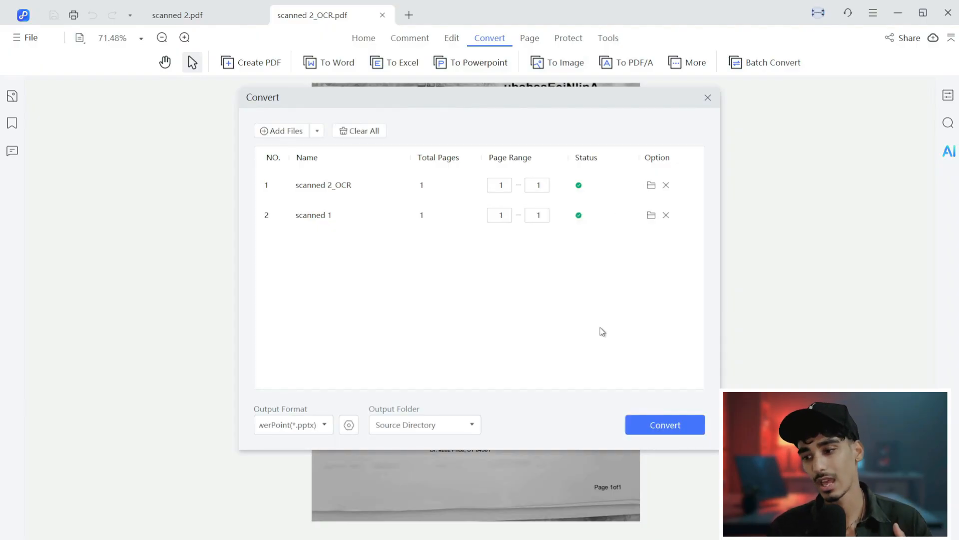
{"action": "mouse_move", "coordinate": [668, 300]}
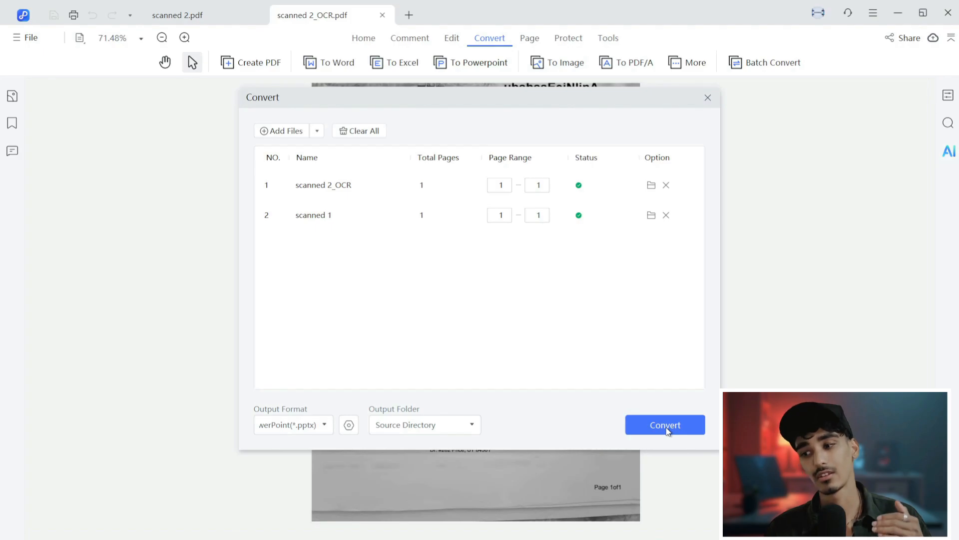
{"action": "left_click", "coordinate": [666, 425]}
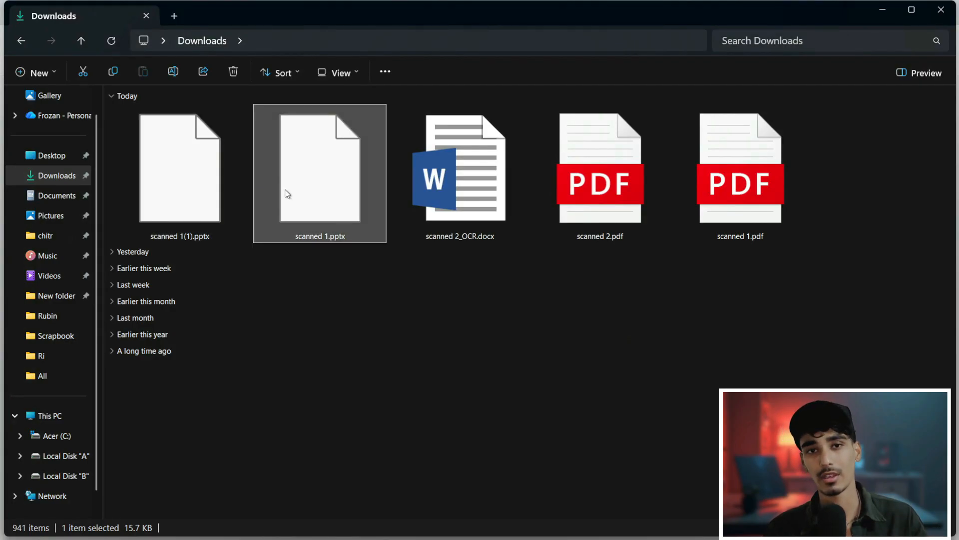
{"action": "mouse_move", "coordinate": [404, 271]}
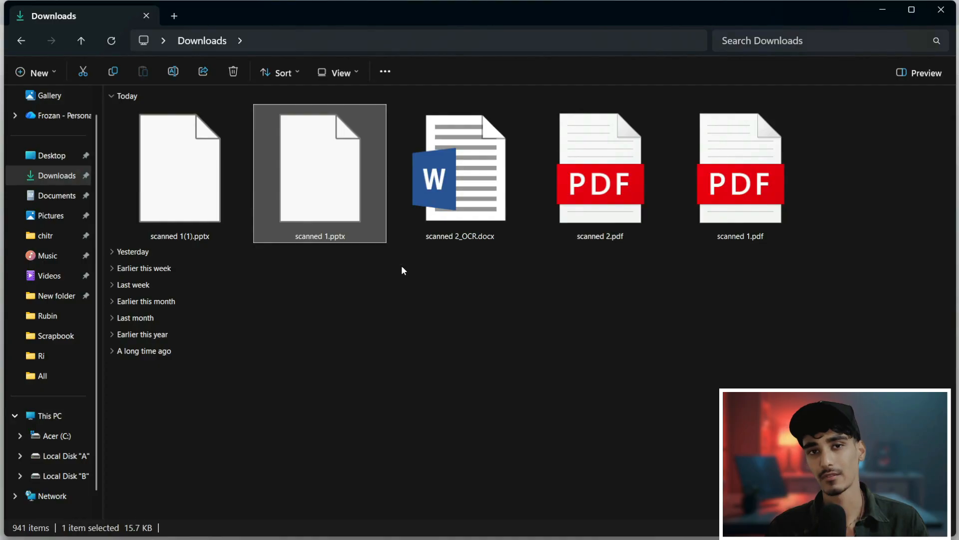
Step: View the converted pptx files in Downloads, ending on Tenorshare's PDNob download page
{"action": "left_click", "coordinate": [460, 378]}
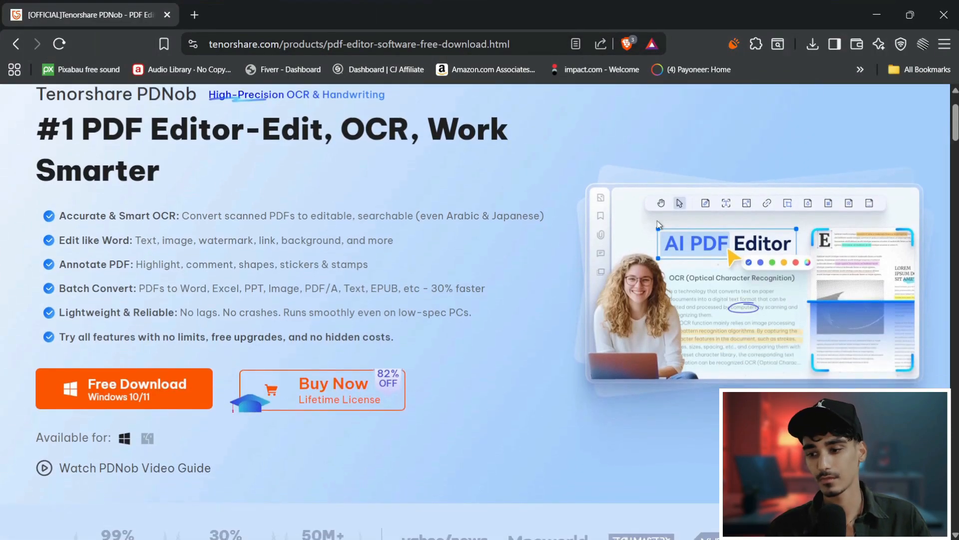
{"action": "scroll", "scroll_direction": "up", "scroll_amount": 3}
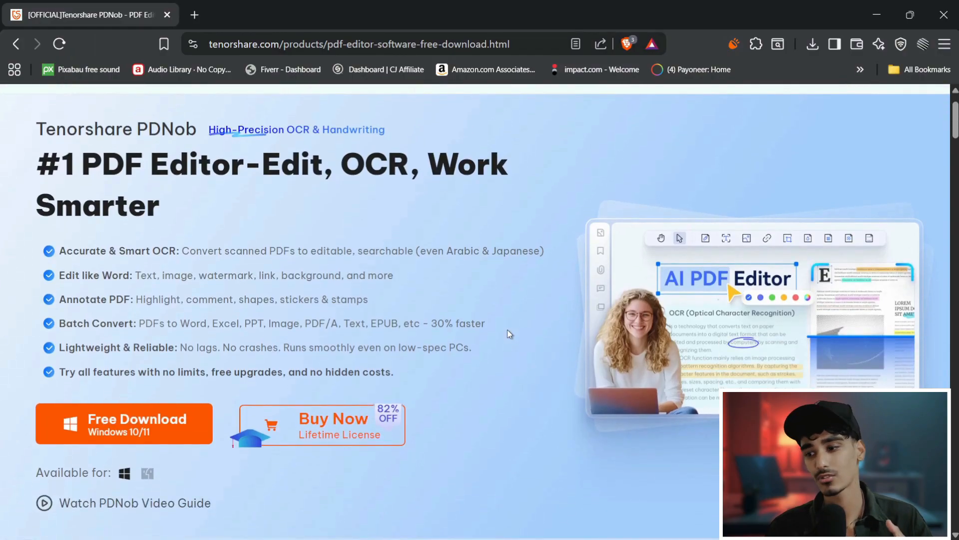
{"action": "scroll", "scroll_direction": "down", "scroll_amount": 3}
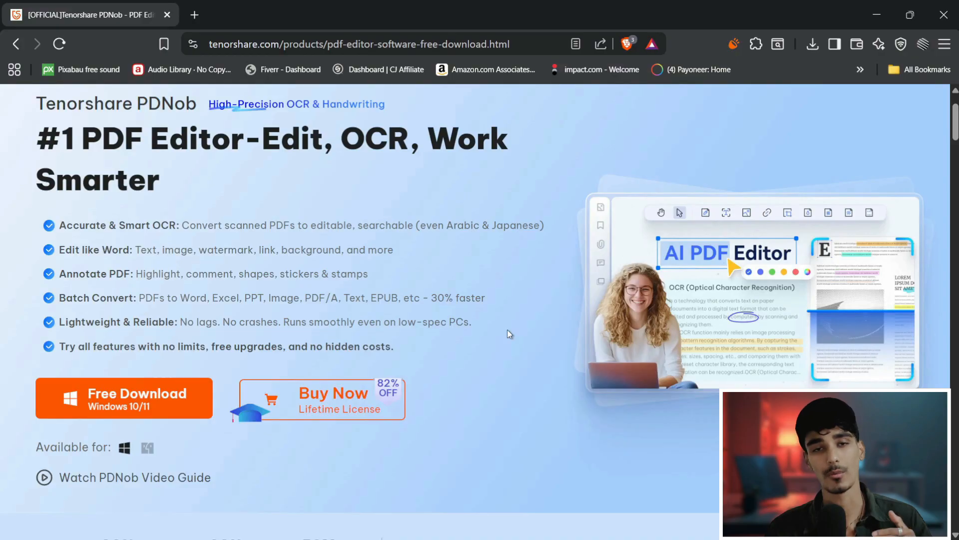
{"action": "scroll", "scroll_direction": "down", "scroll_amount": 3}
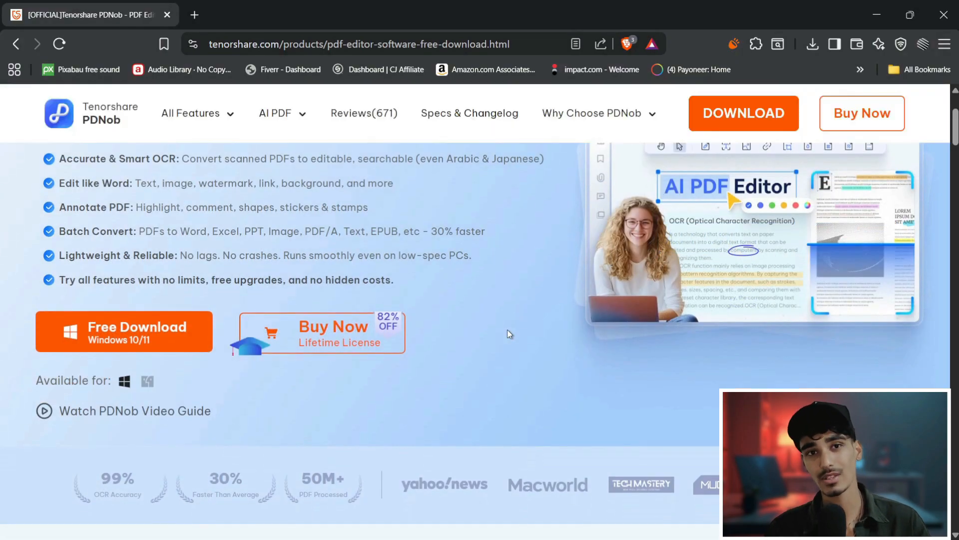
{"action": "scroll", "scroll_direction": "down", "scroll_amount": 3}
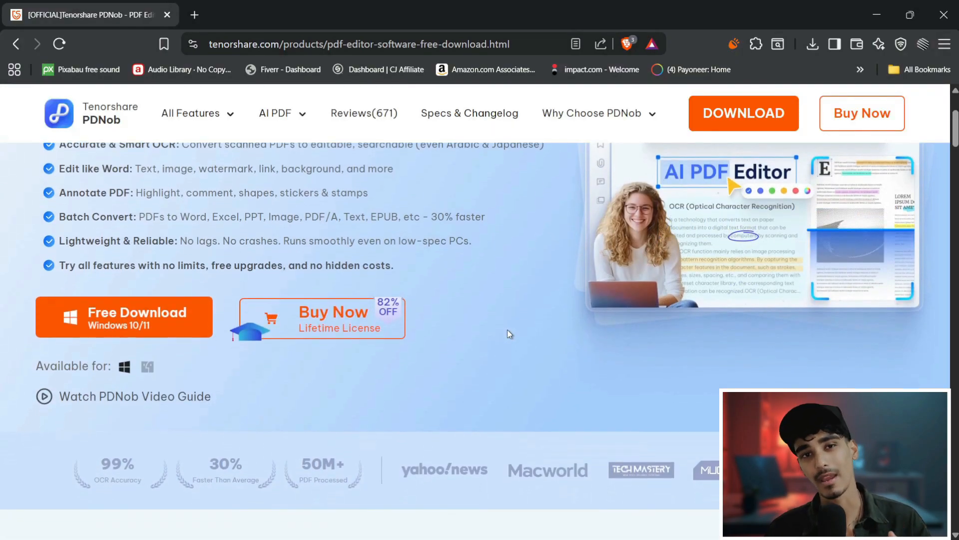